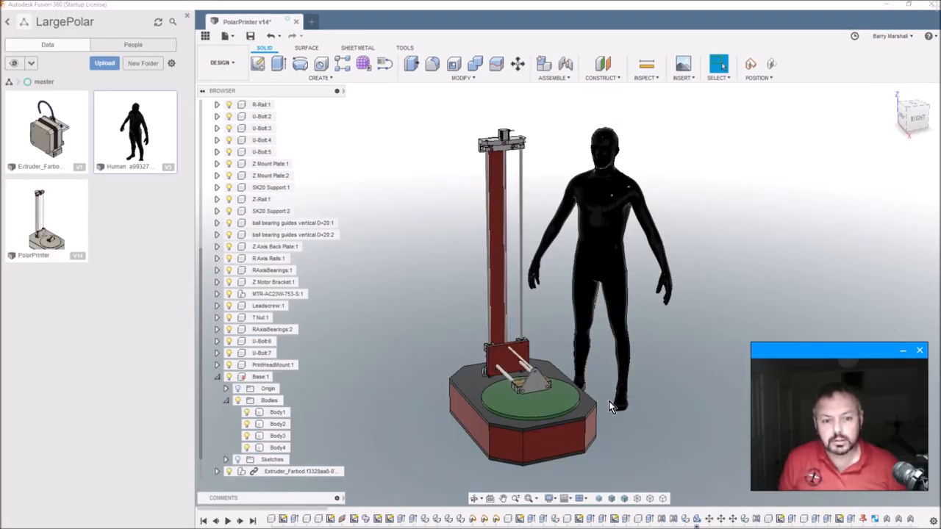
mouse_move(698, 198)
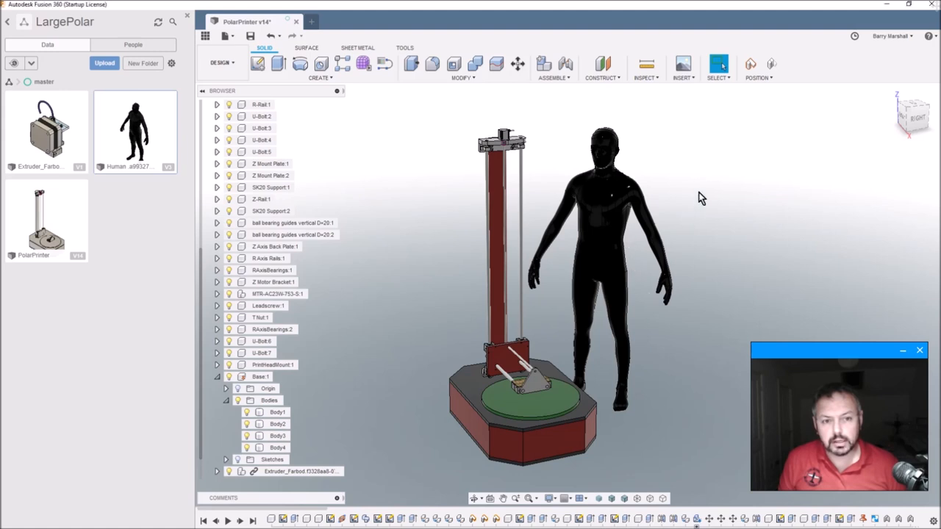
mouse_move(613, 246)
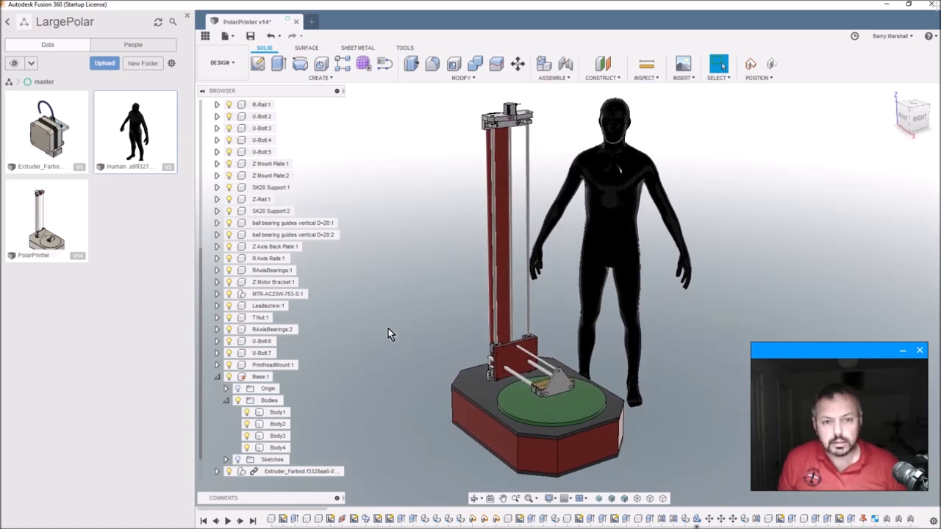
mouse_move(393, 352)
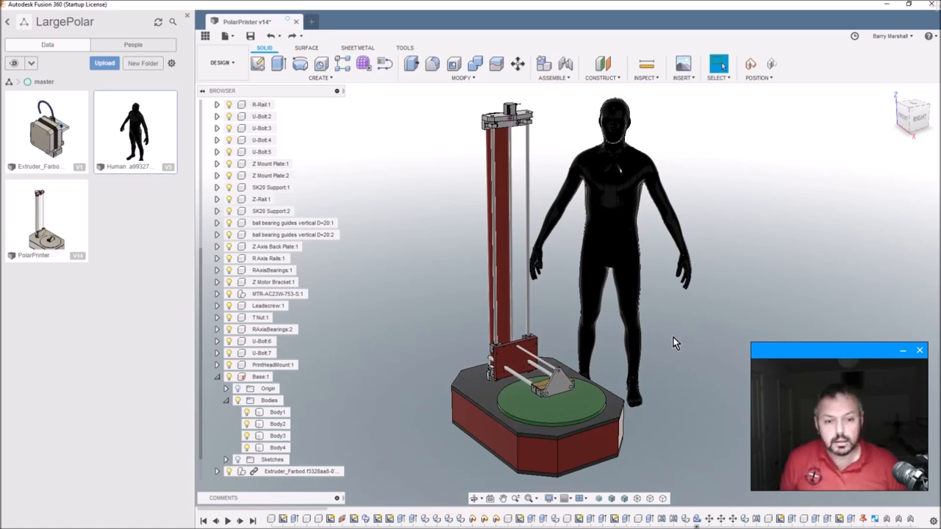
mouse_move(551, 372)
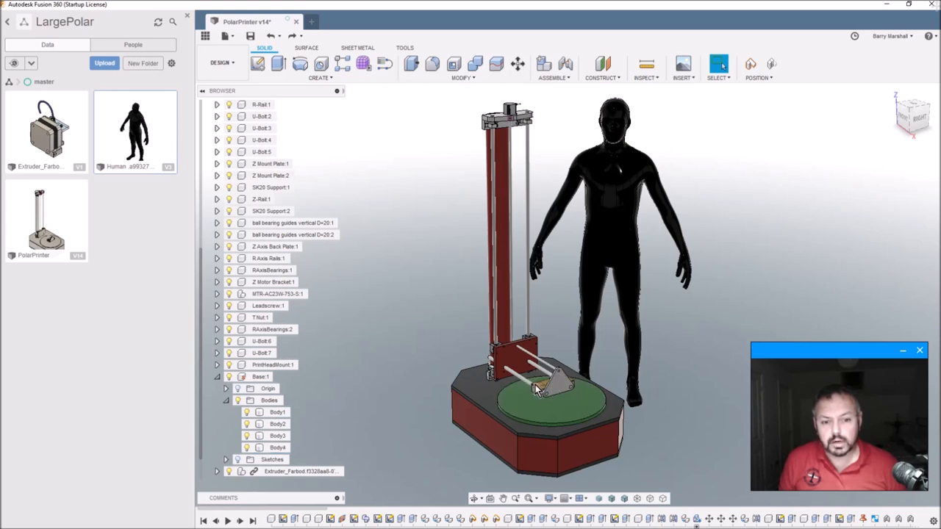
Turn off the Human component's visibility, zooming and orbiting around the base, spine and carriage
click(278, 448)
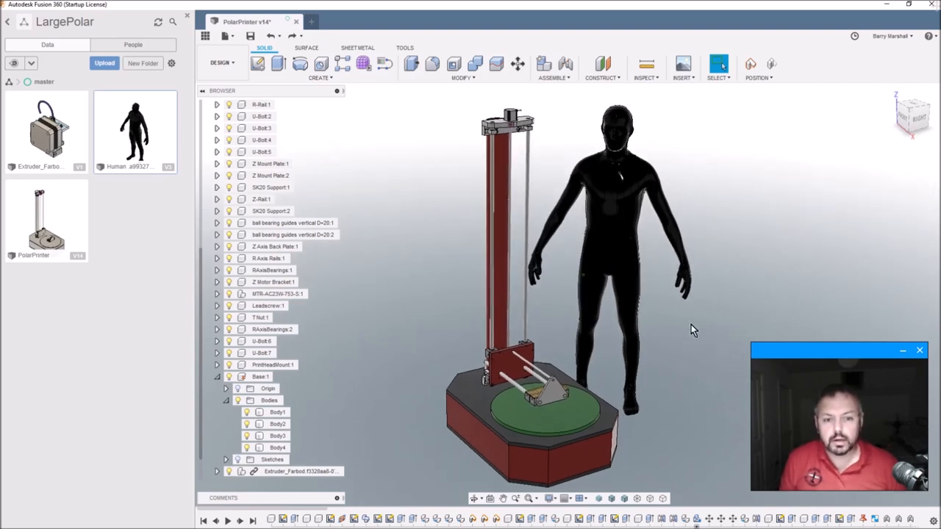
drag(691, 329, 647, 382)
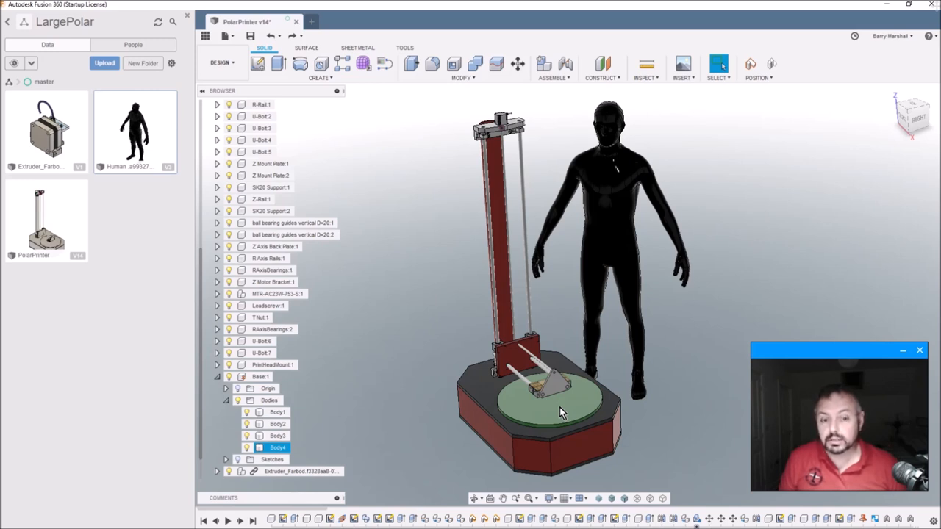
mouse_move(569, 408)
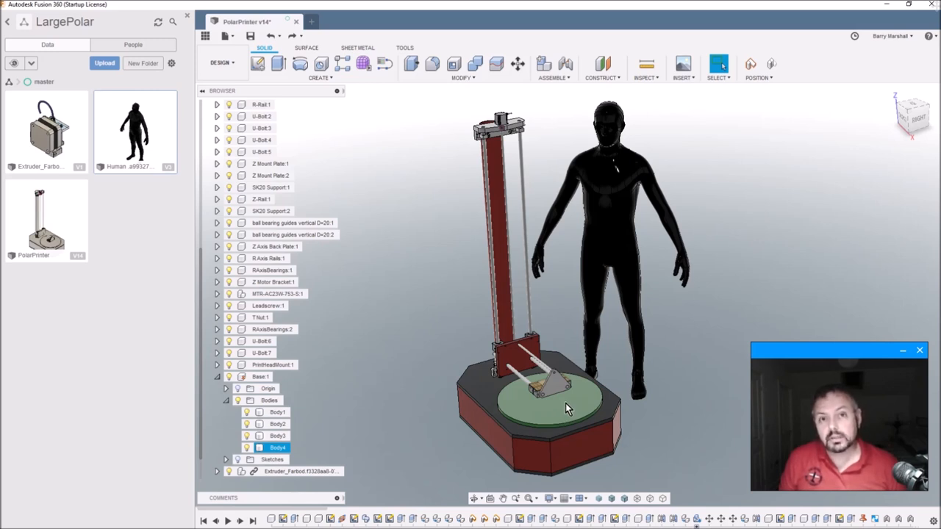
mouse_move(556, 407)
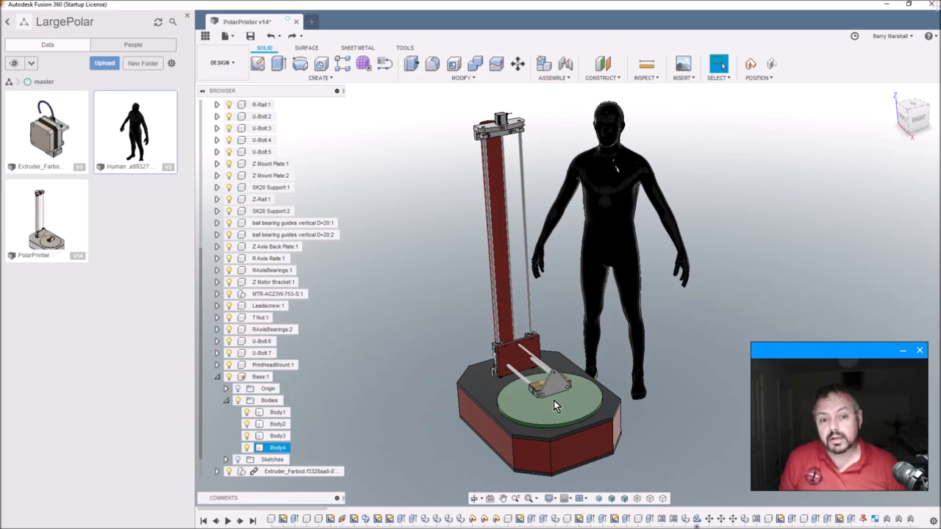
mouse_move(555, 413)
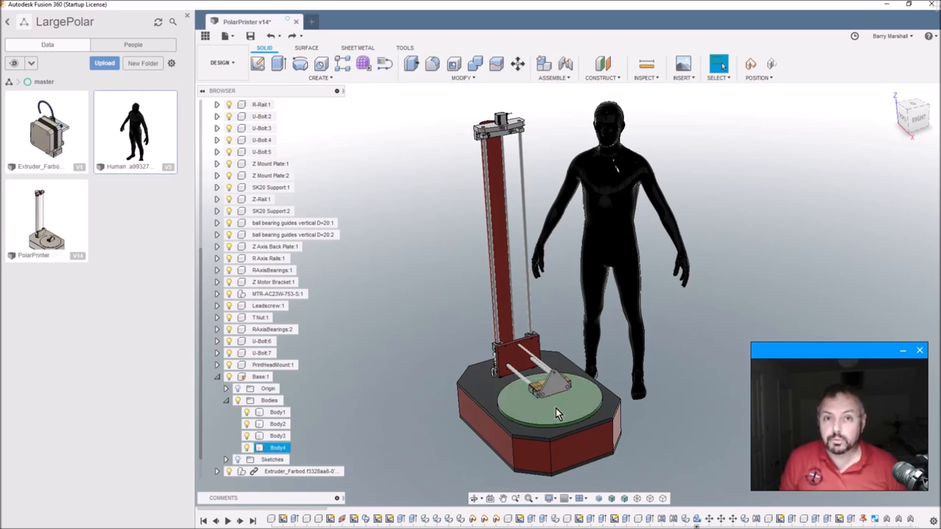
mouse_move(551, 411)
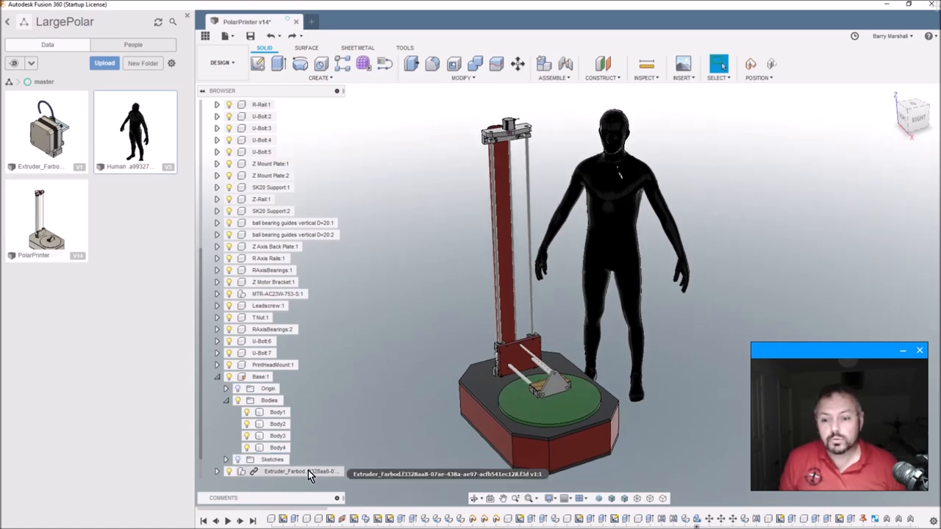
scroll(down, 3)
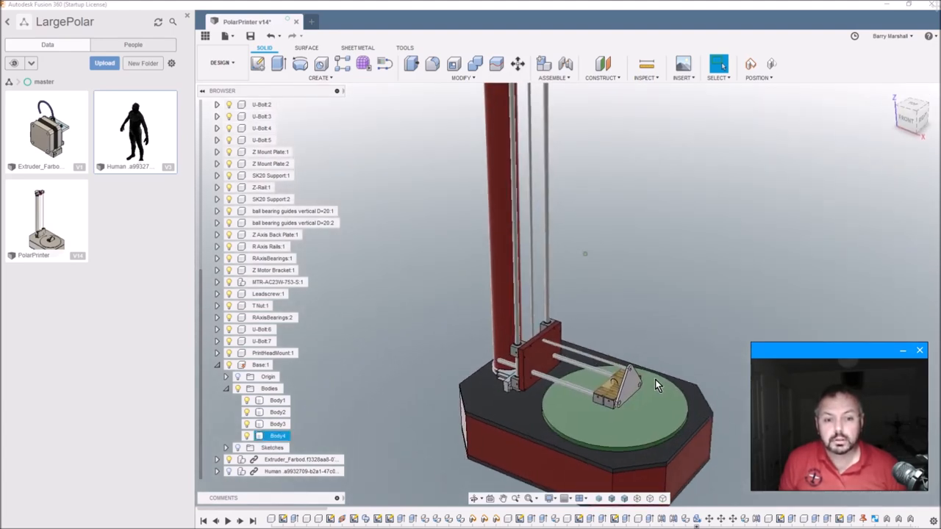
drag(654, 385, 441, 353)
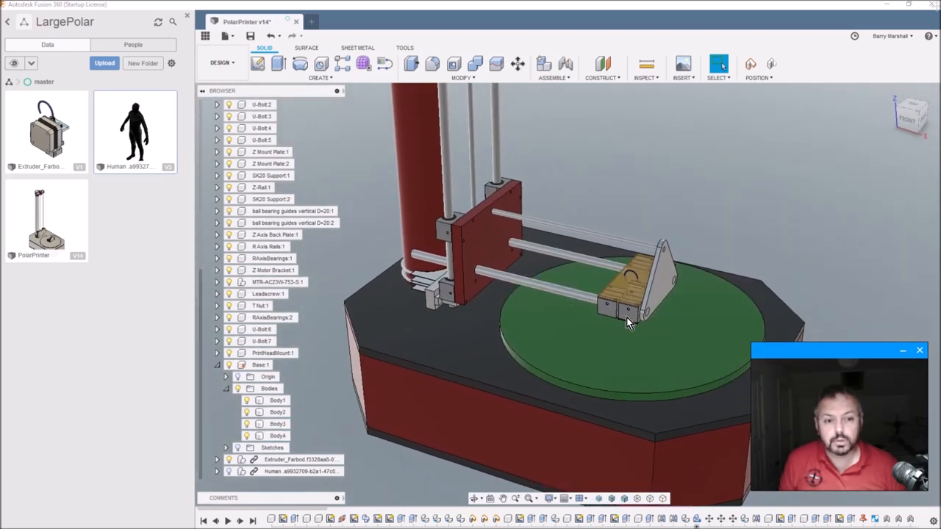
drag(628, 324, 514, 301)
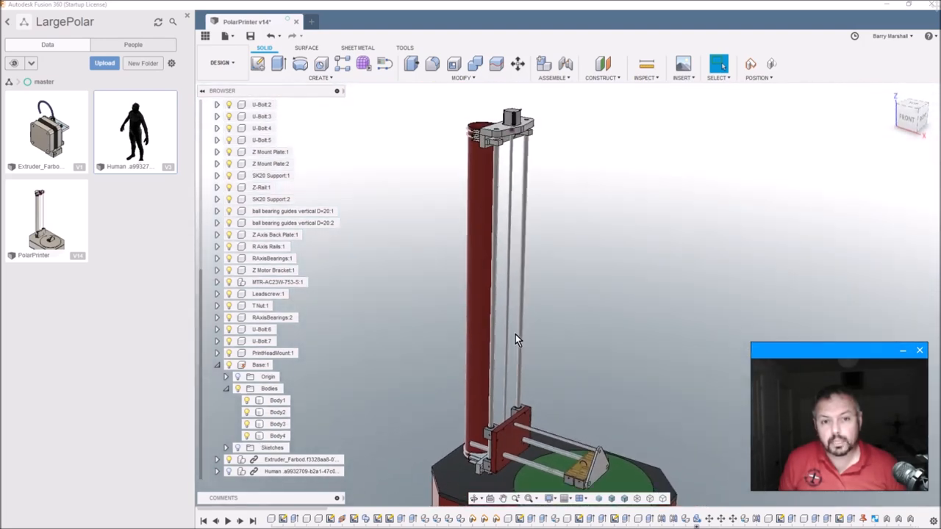
drag(514, 338, 493, 269)
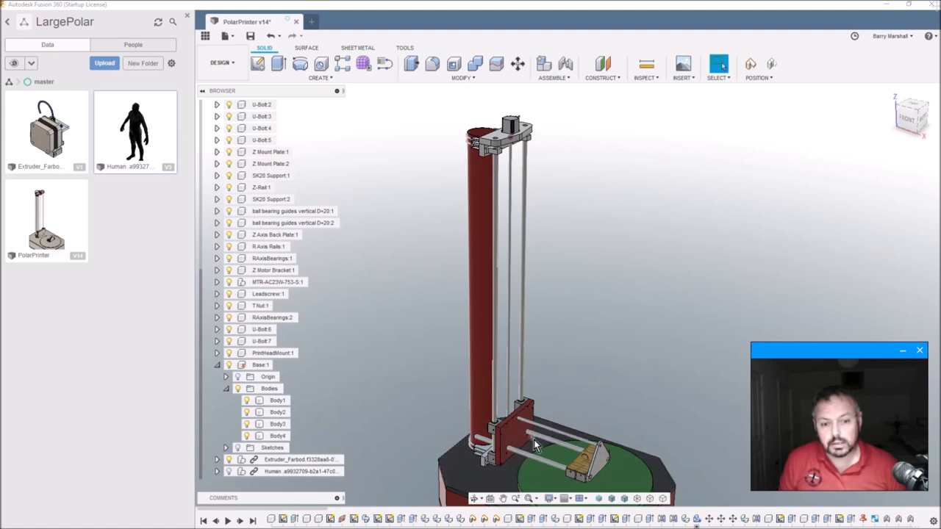
mouse_move(559, 438)
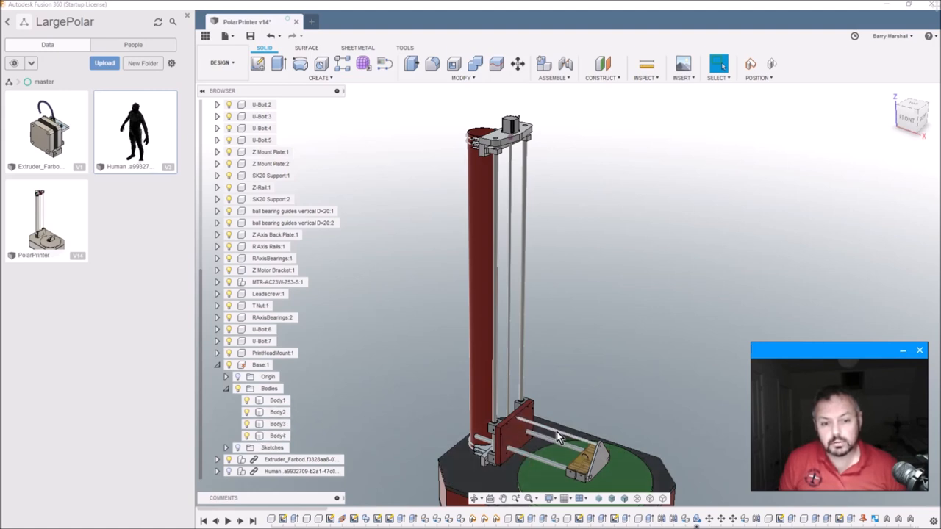
click(278, 425)
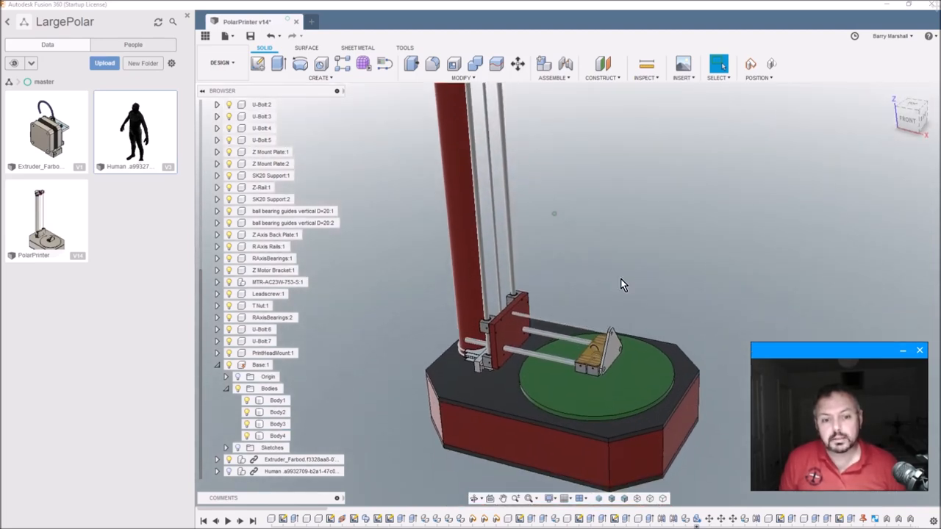
drag(624, 285, 594, 251)
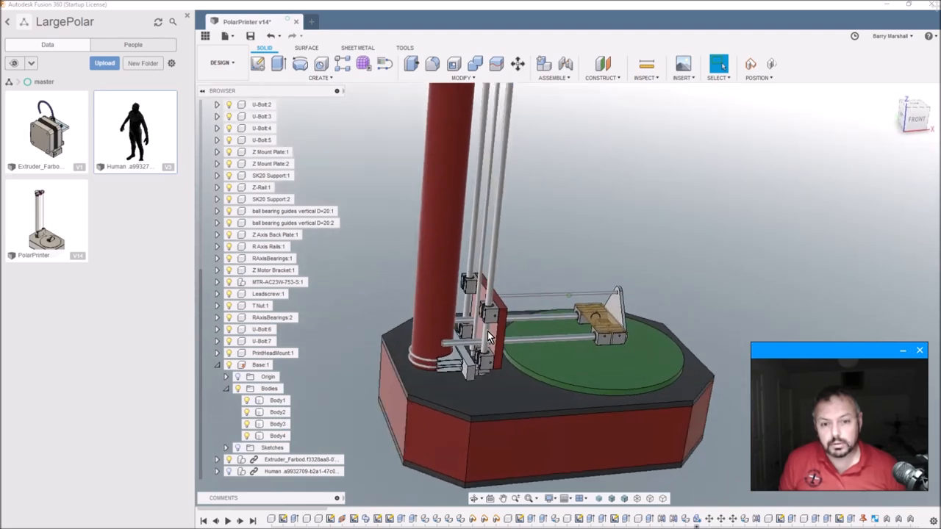
drag(493, 335, 507, 217)
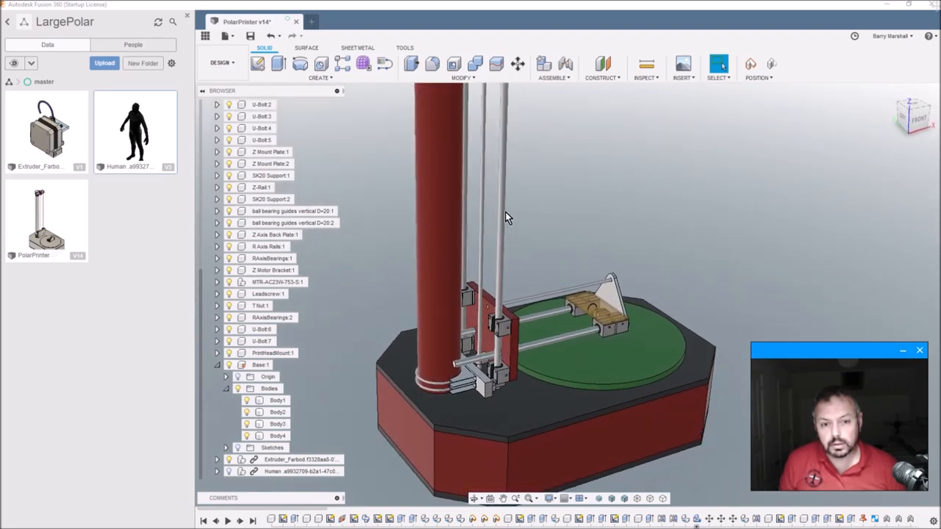
drag(507, 221, 496, 176)
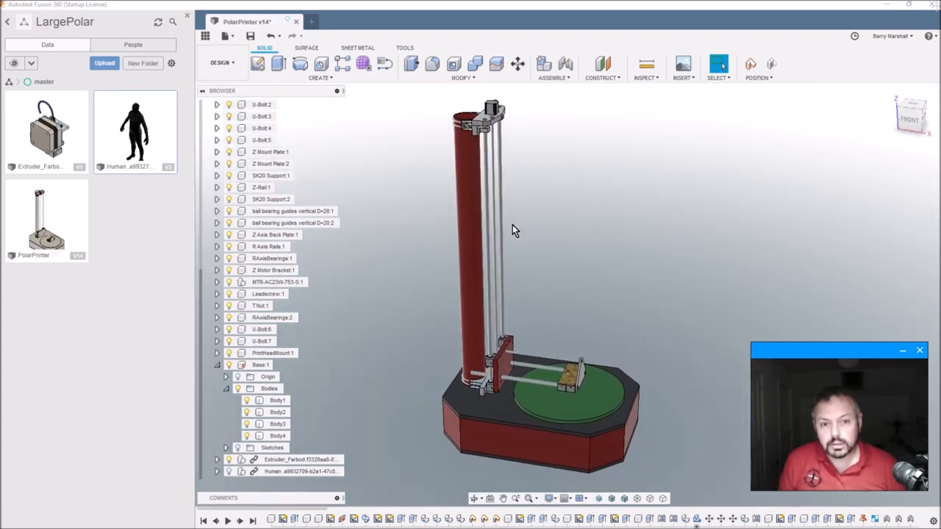
drag(514, 228, 522, 224)
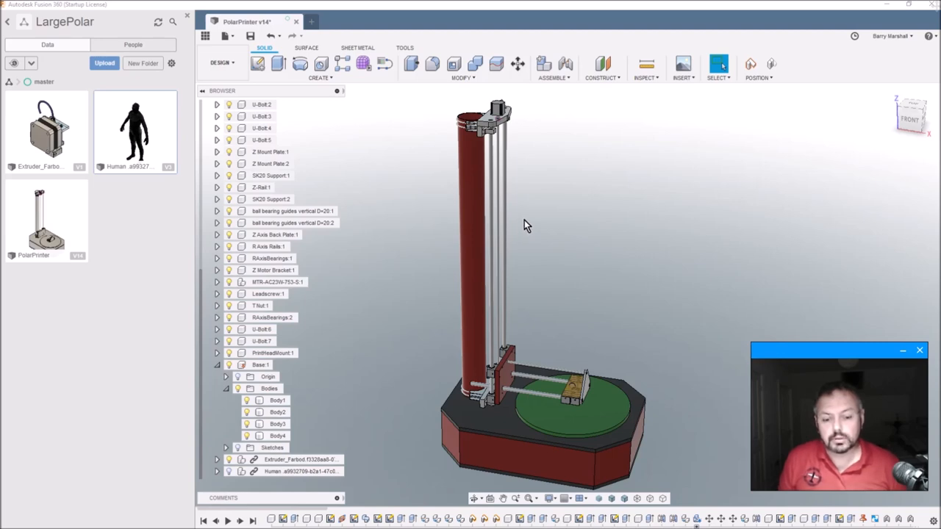
Orbit the printer, then roll the timeline marker back to the start, leaving only Spine
drag(525, 226, 491, 193)
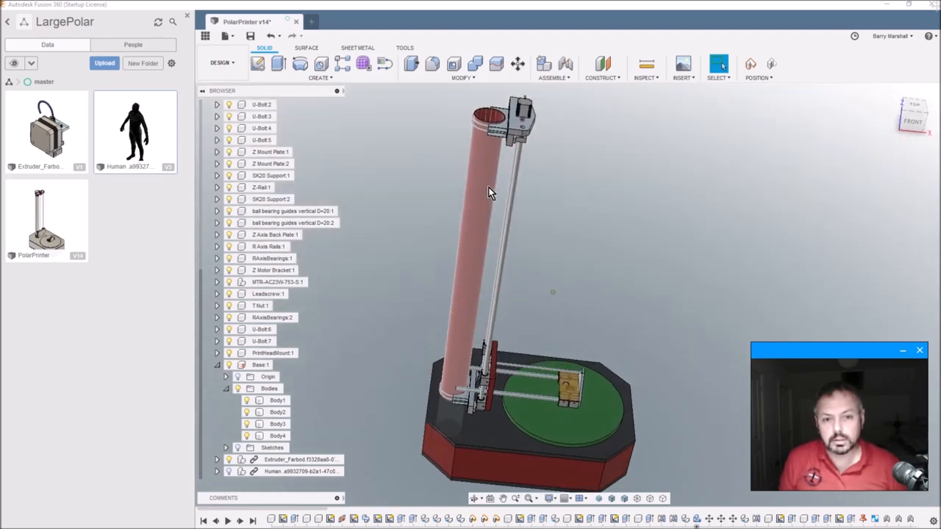
drag(491, 194, 500, 201)
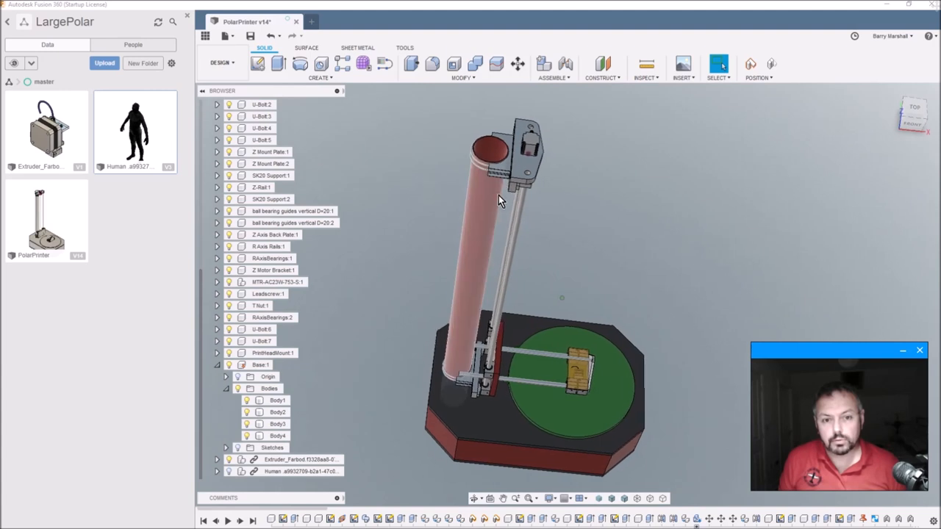
drag(500, 202, 553, 263)
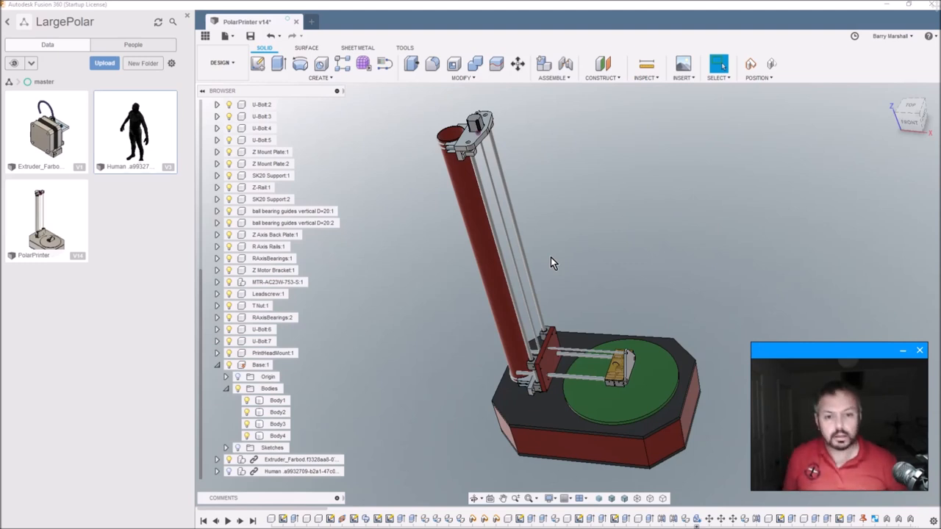
drag(553, 263, 500, 241)
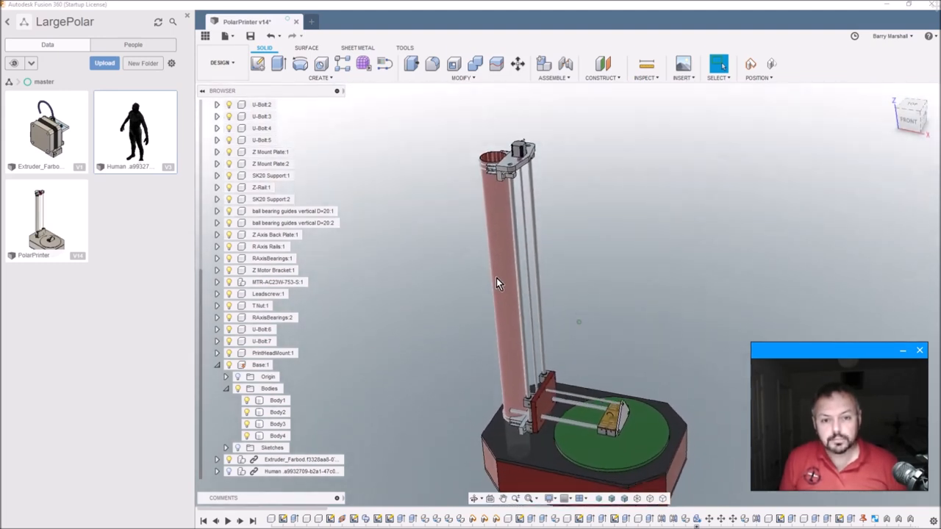
drag(499, 283, 513, 273)
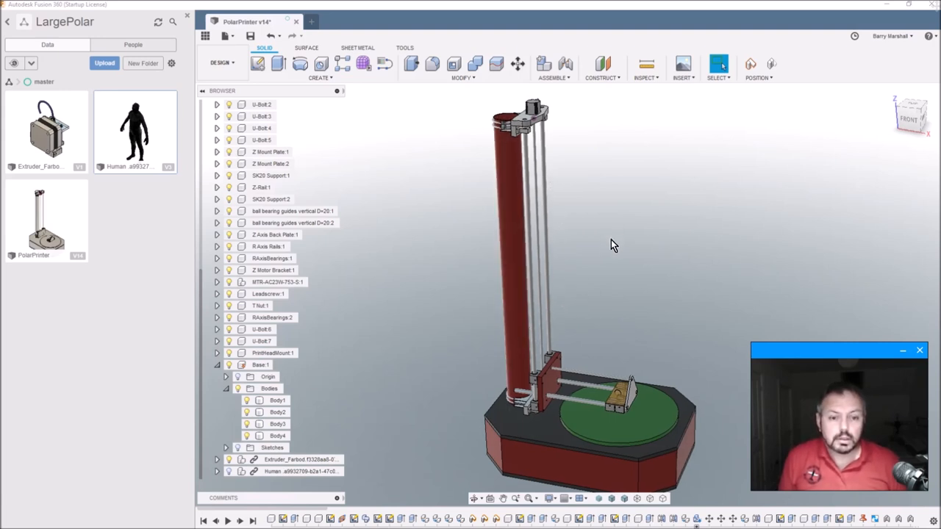
drag(614, 244, 596, 365)
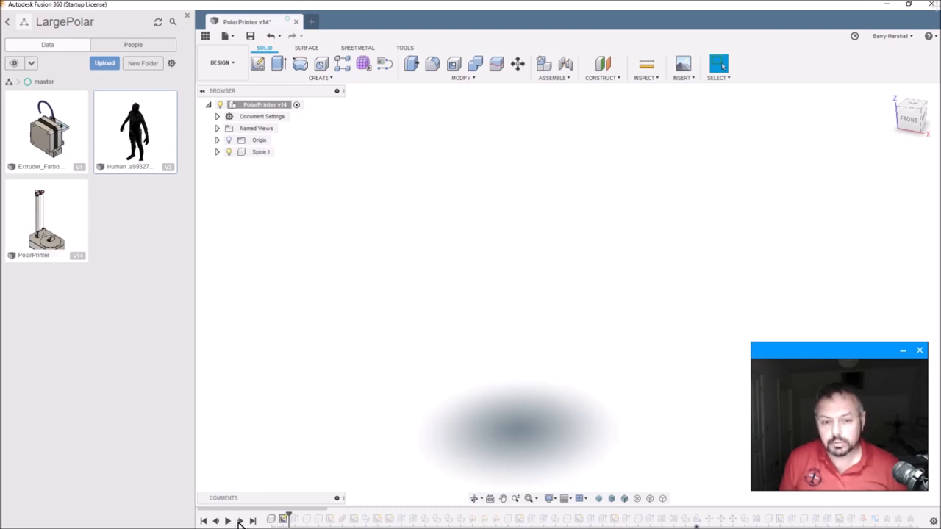
Step the history forward to restore the spine, U-bolt and R-rail, and expand U-Bolt:1
click(241, 521)
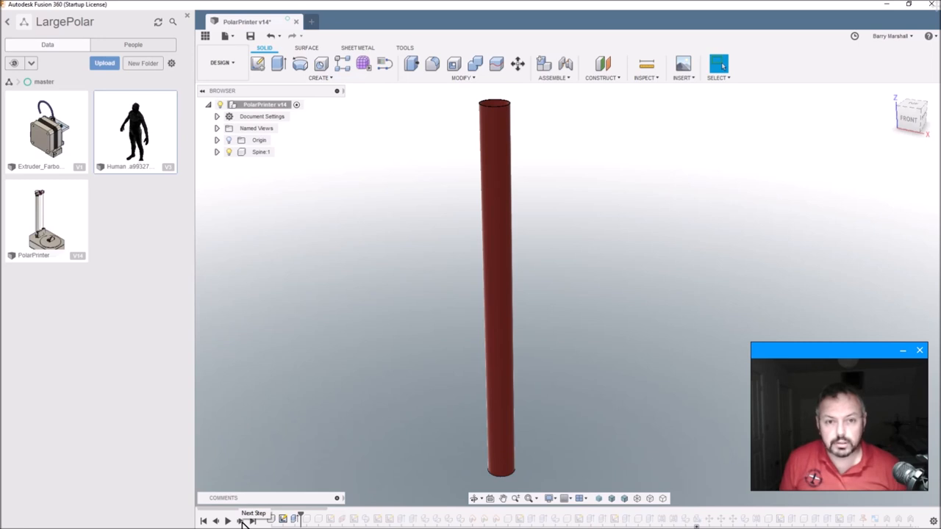
click(241, 521)
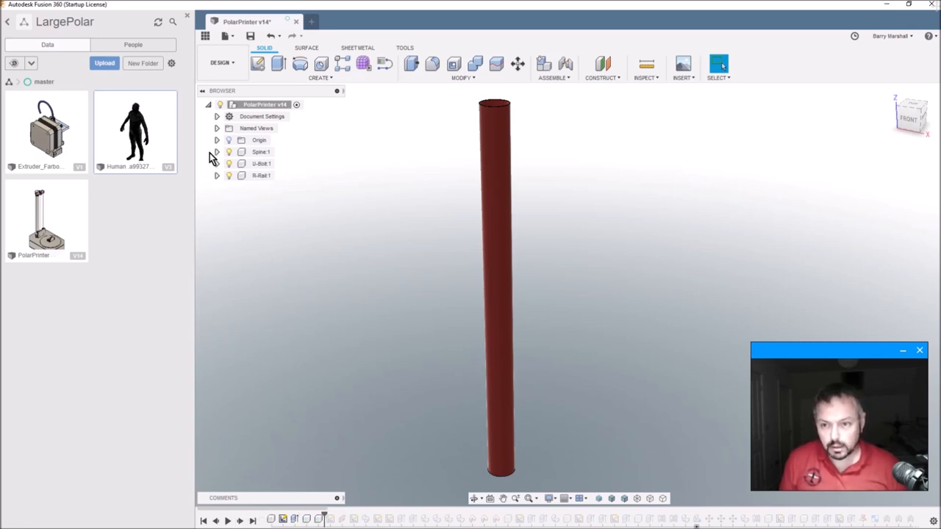
click(217, 163)
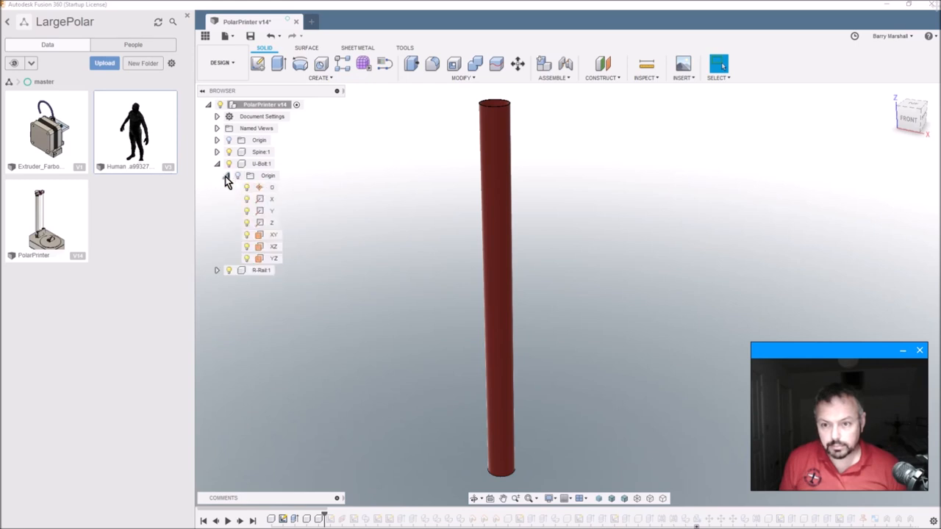
click(217, 163)
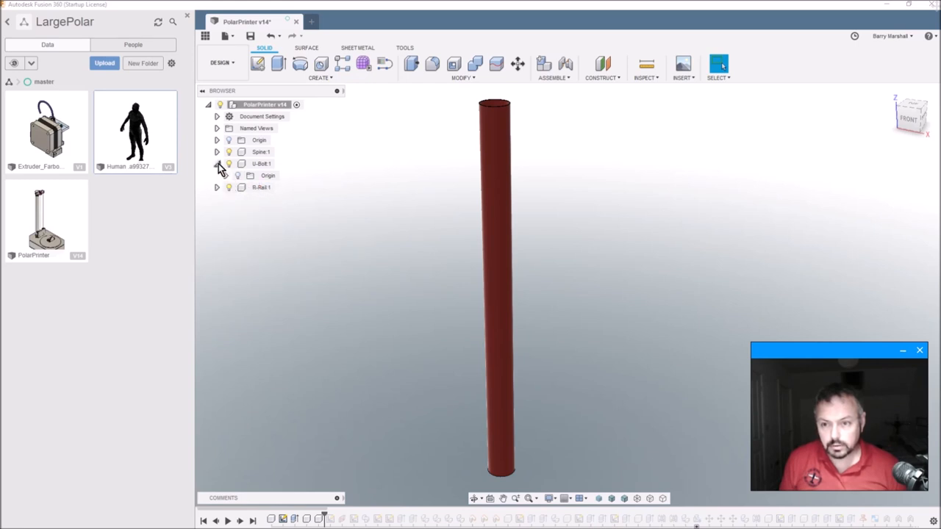
click(217, 163)
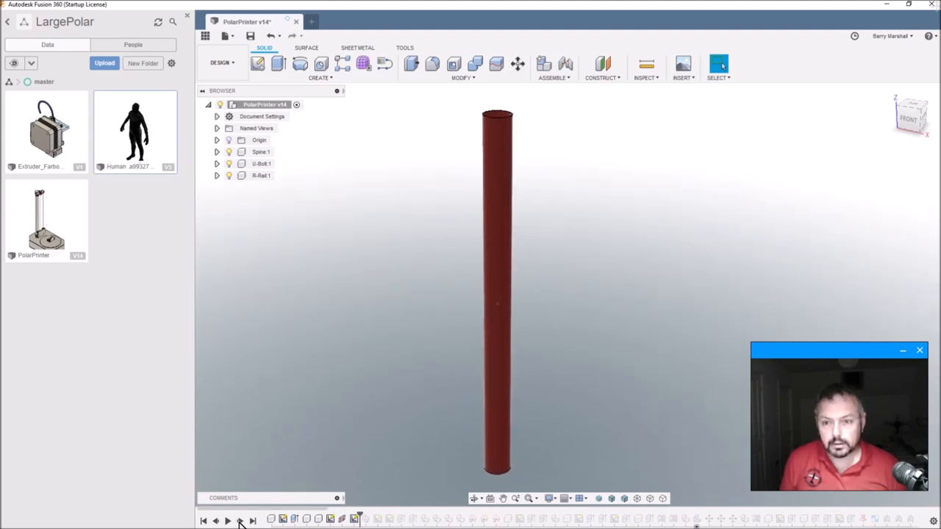
click(217, 163)
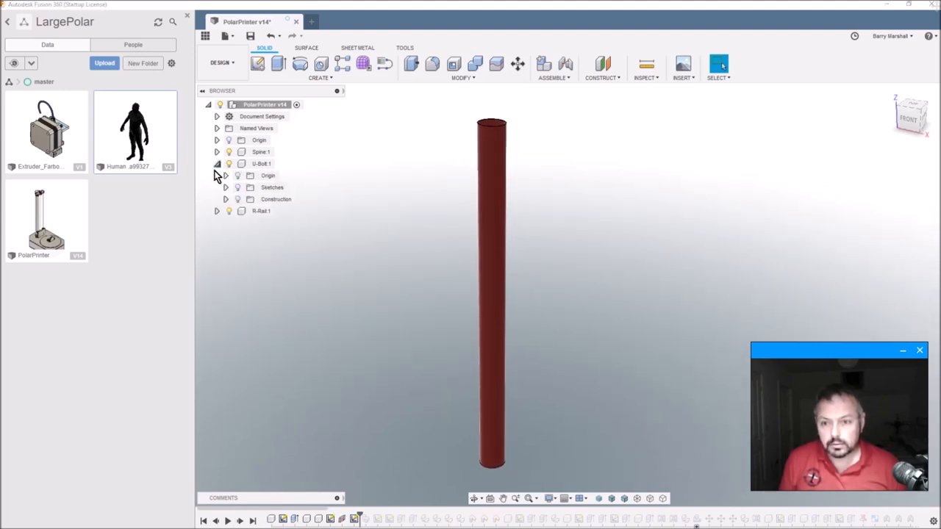
click(217, 163)
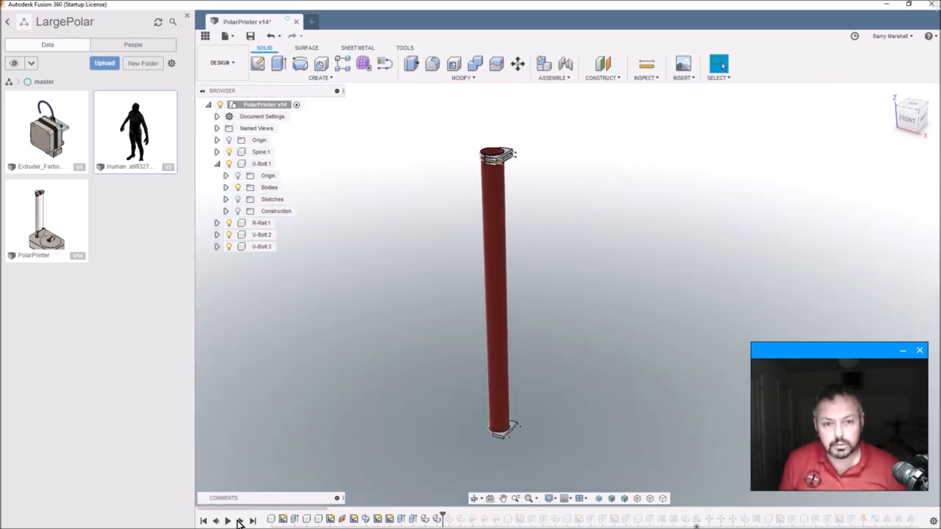
mouse_move(252, 520)
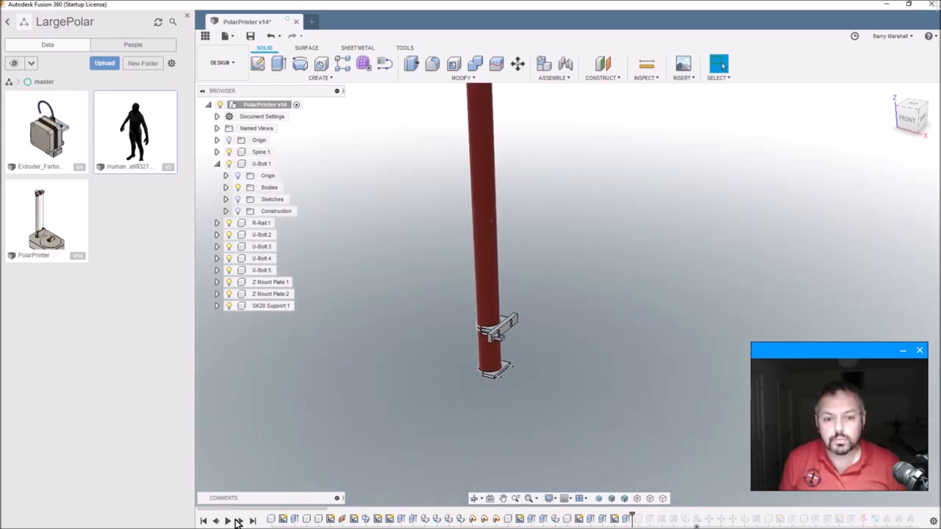
Zoom in on the Z mount plate and SK20 support on the lower spine
drag(500, 331, 514, 257)
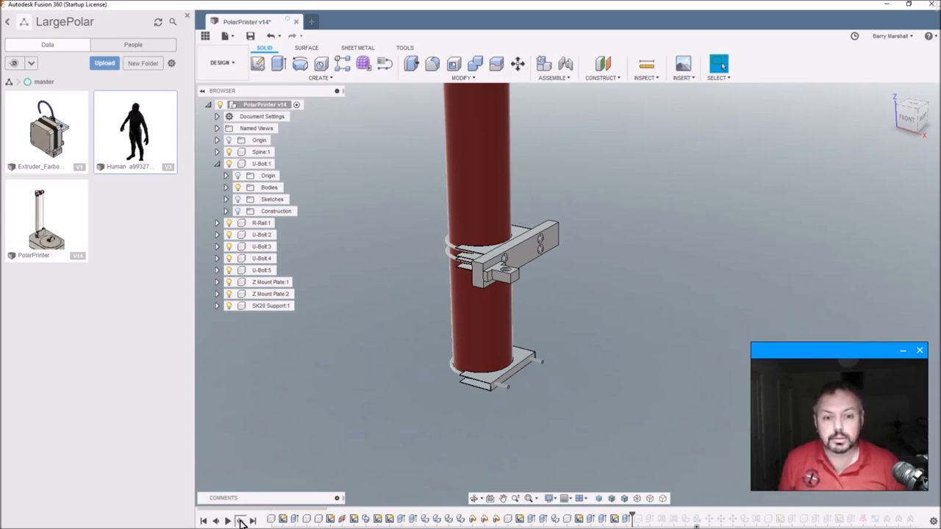
Step the timeline forward to bring in Z-Rail:1, SK20 Support:2 and the bearing guides
click(240, 521)
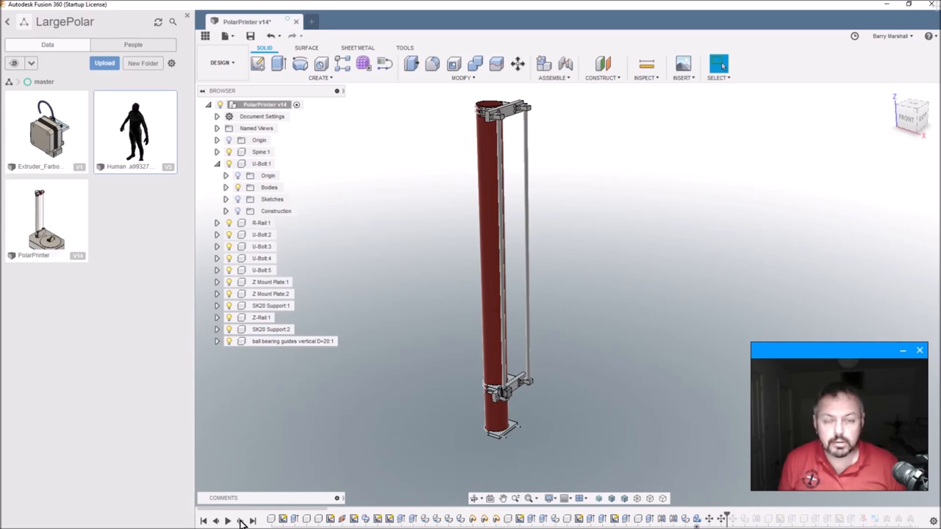
mouse_move(239, 520)
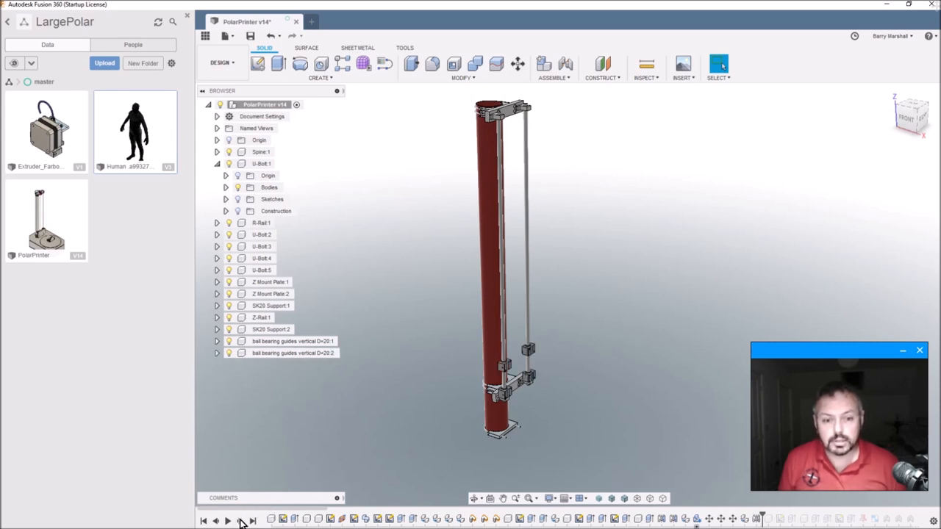
mouse_move(572, 455)
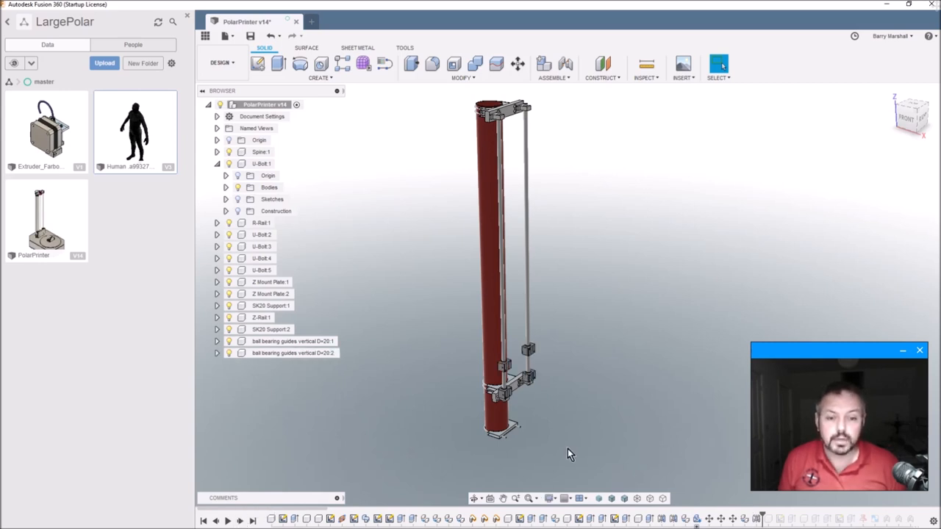
mouse_move(529, 357)
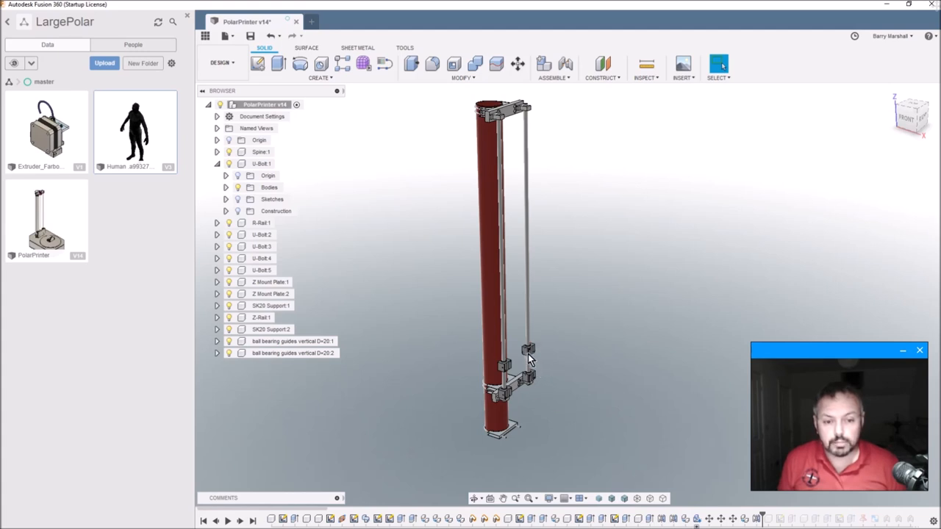
mouse_move(519, 365)
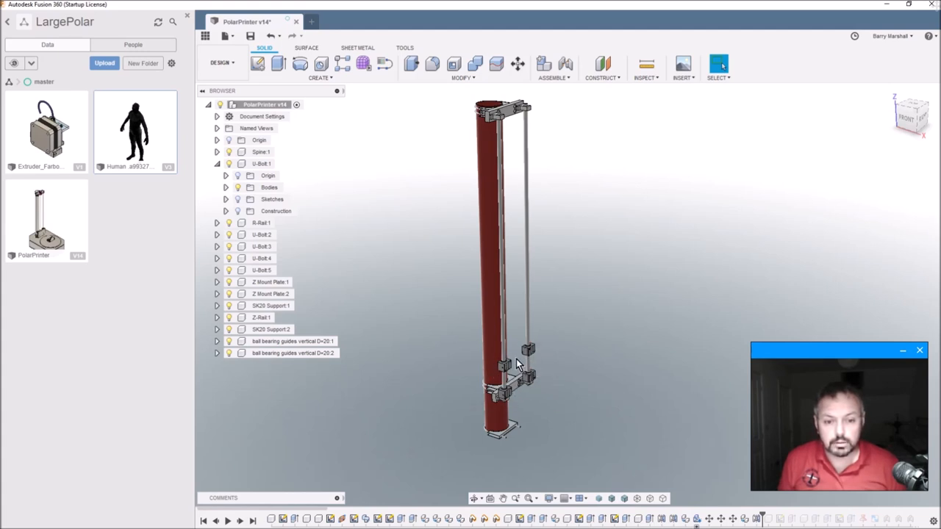
mouse_move(542, 352)
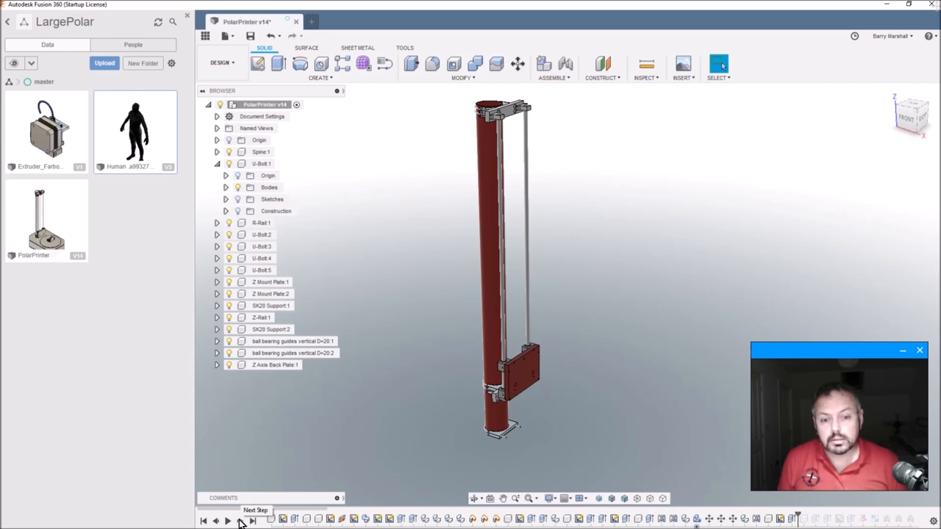
mouse_move(531, 400)
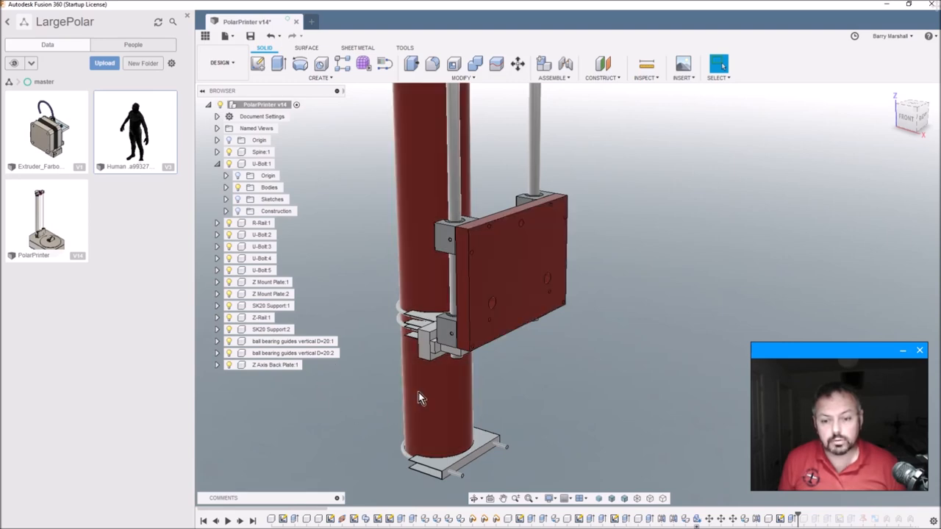
Orbit around Z Axis Back Plate:1 to inspect its fit on the bearing guides
drag(419, 397, 577, 286)
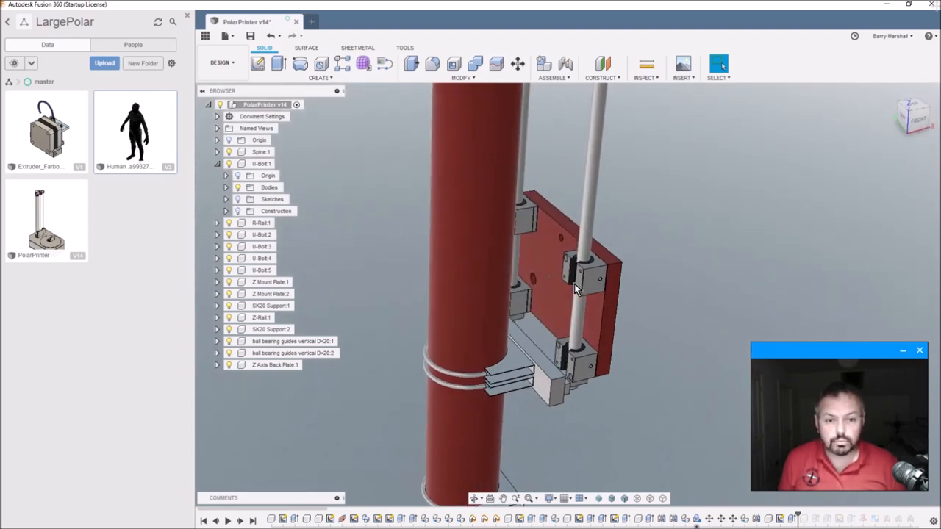
drag(574, 287, 537, 287)
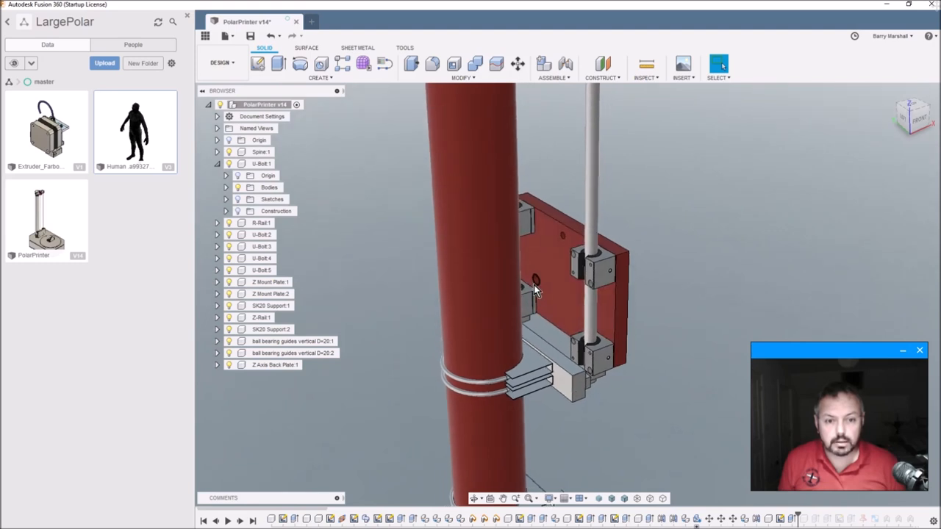
drag(537, 286, 632, 342)
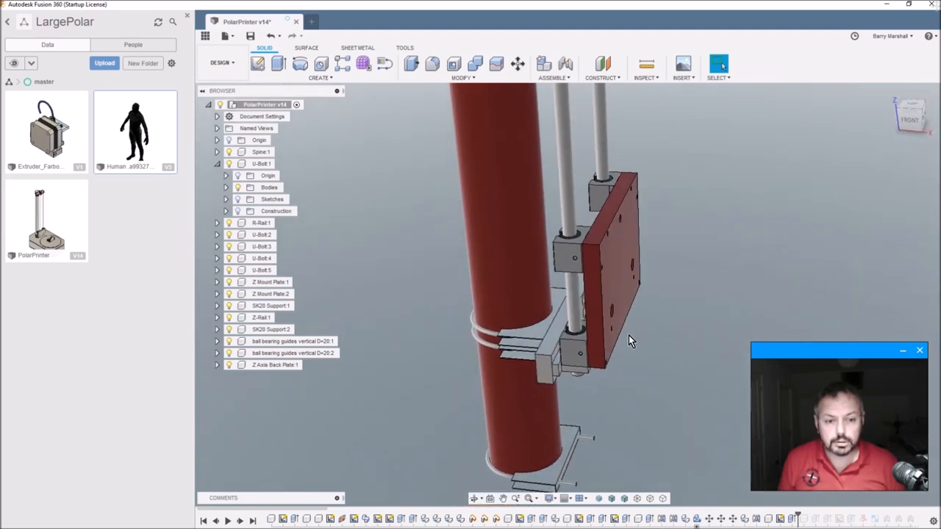
drag(632, 340, 607, 324)
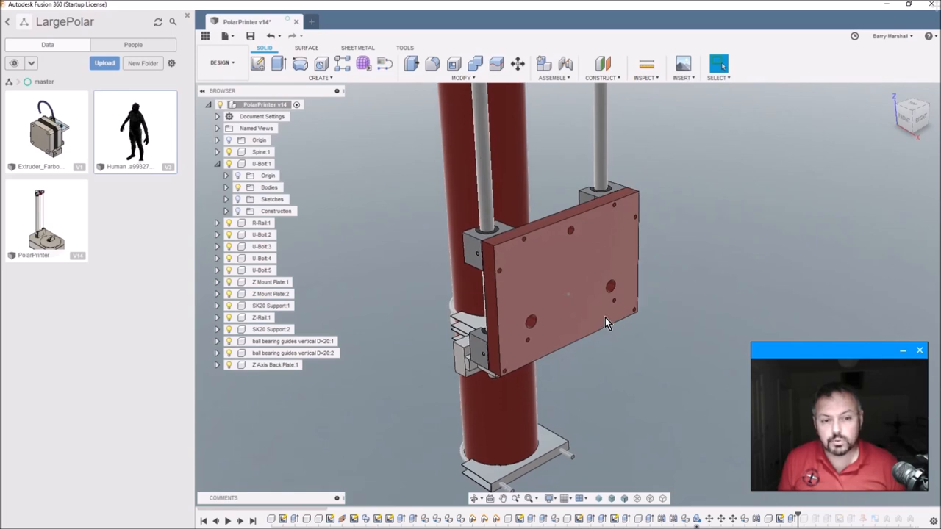
drag(606, 323, 526, 350)
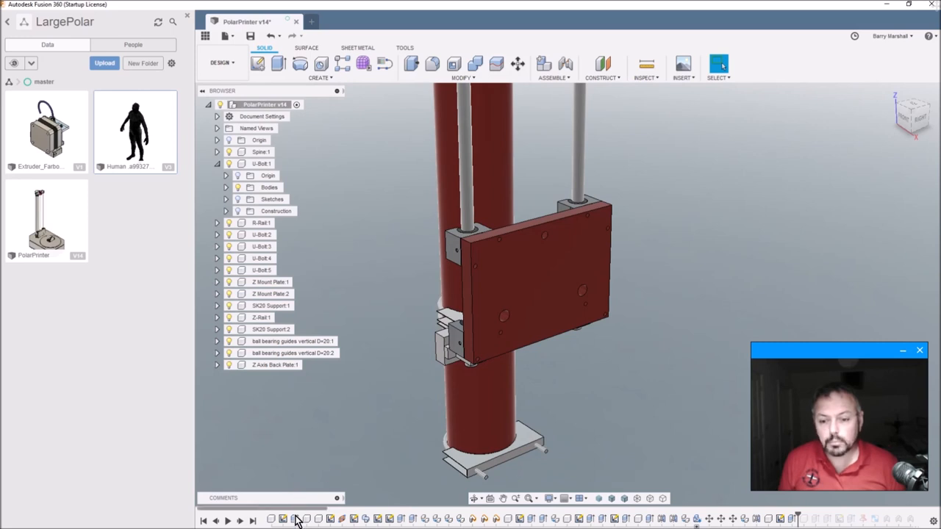
mouse_move(239, 520)
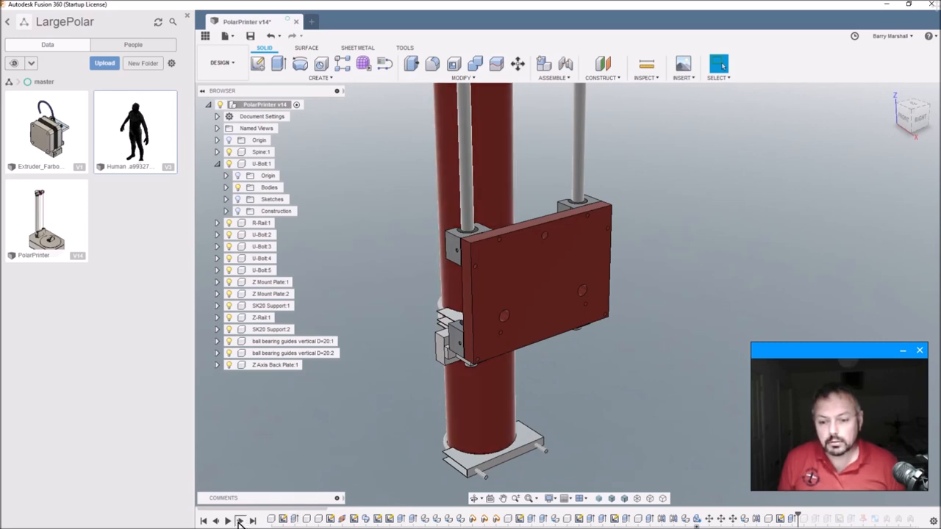
Step forward three times to add R Axis Rails:1, the end plate and RAxisBearings:1
click(240, 520)
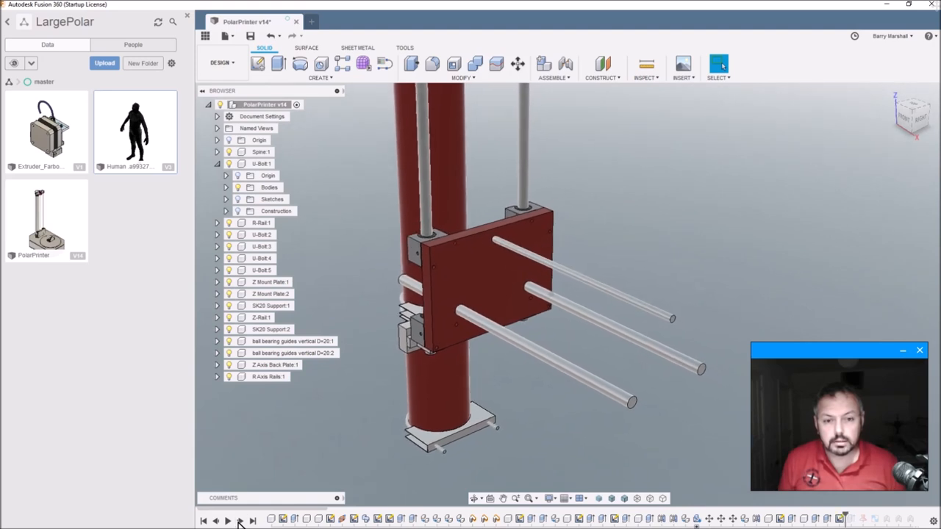
click(240, 520)
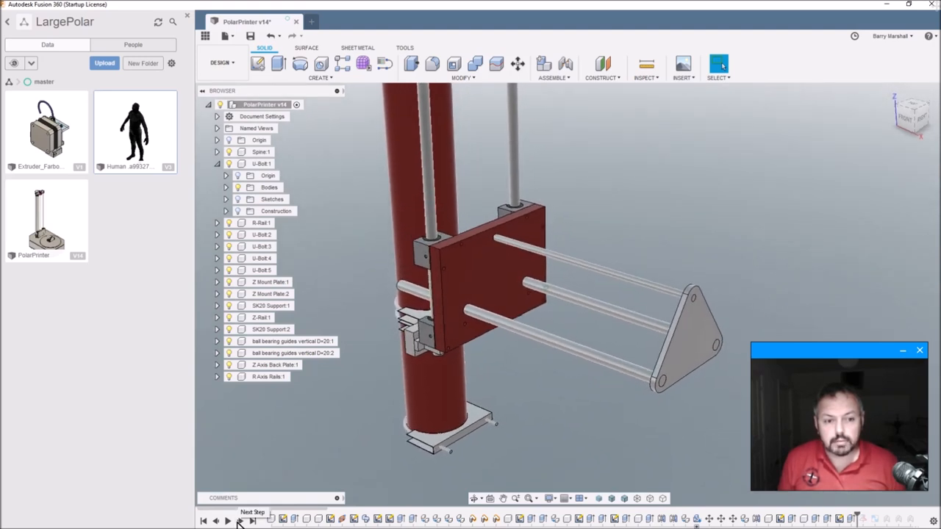
click(227, 520)
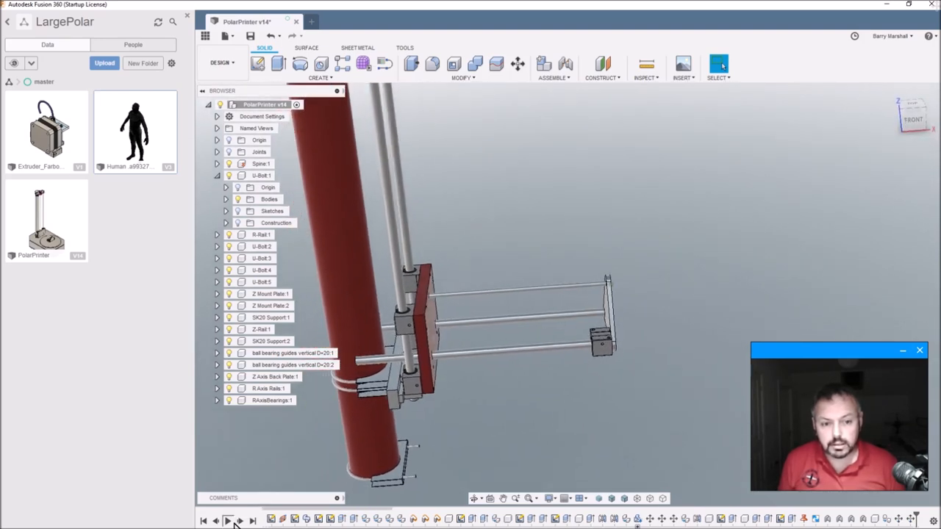
click(204, 520)
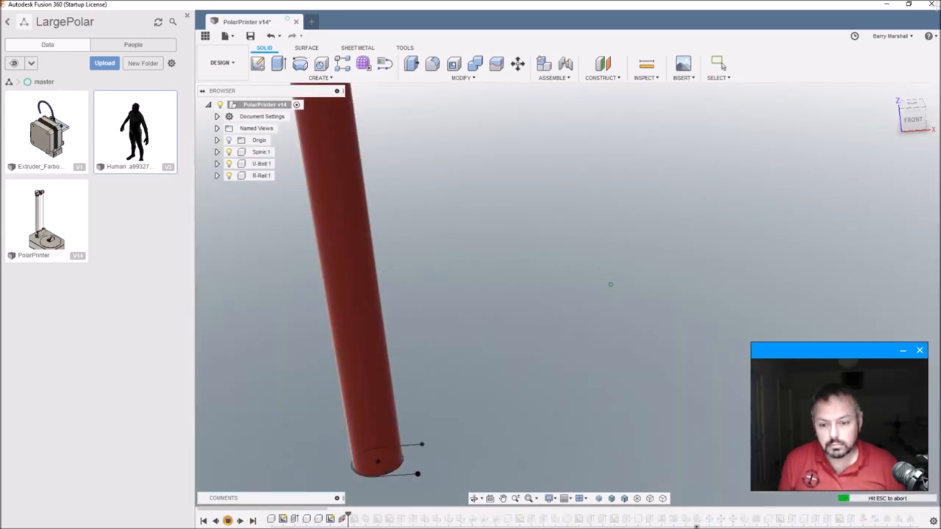
click(227, 520)
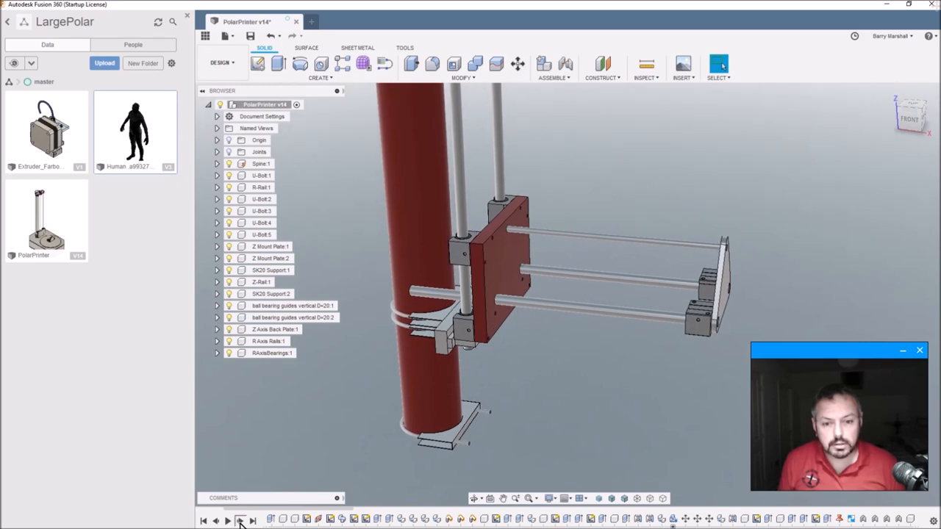
Step the timeline forward to add Z Motor Bracket:1 and its stepper motor
click(241, 521)
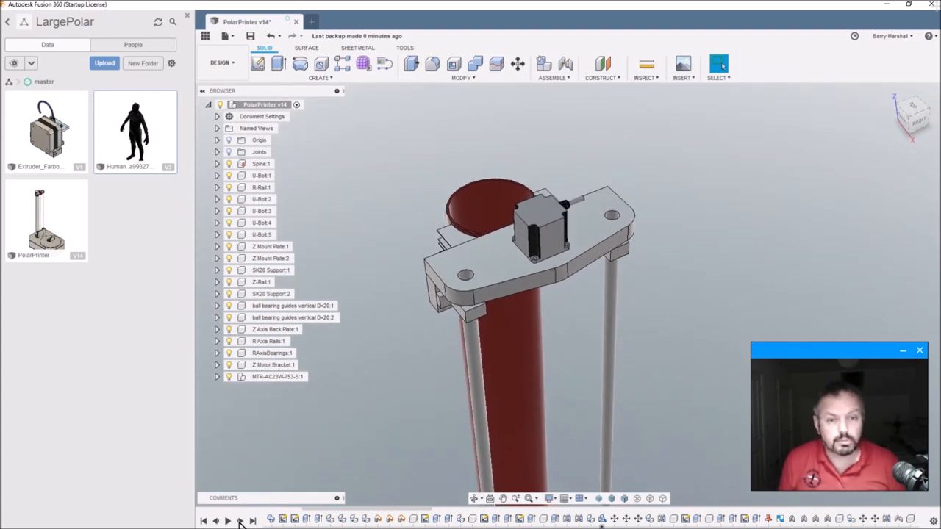
Advance one more history step, then zoom out and orbit to view the whole spine and carriage
click(251, 520)
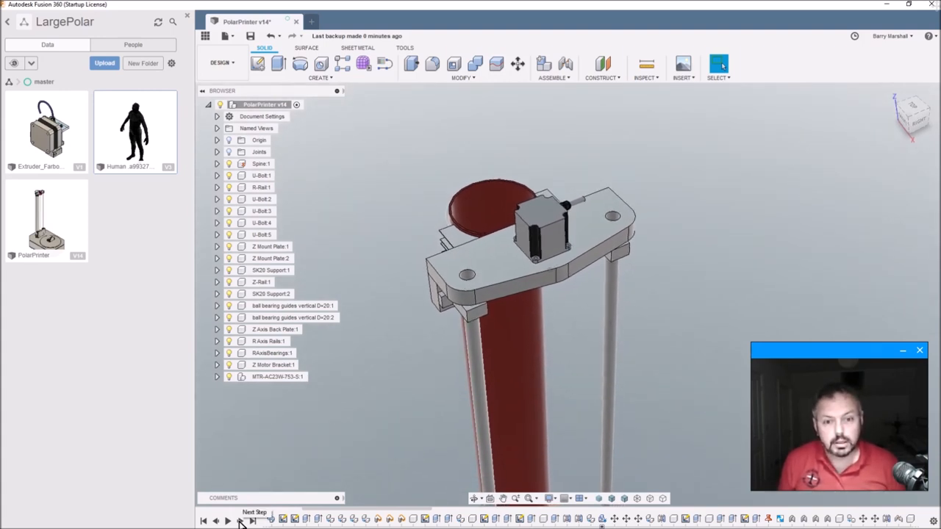
drag(530, 294, 544, 265)
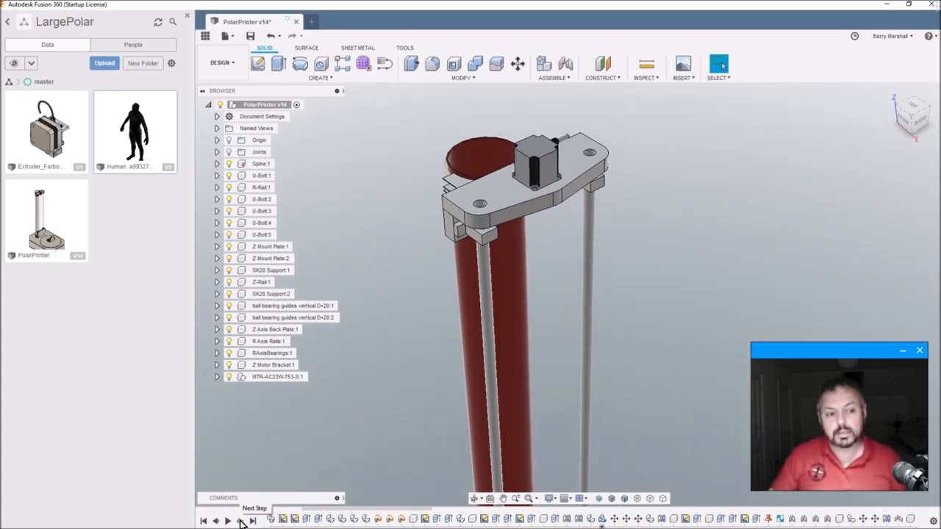
mouse_move(235, 514)
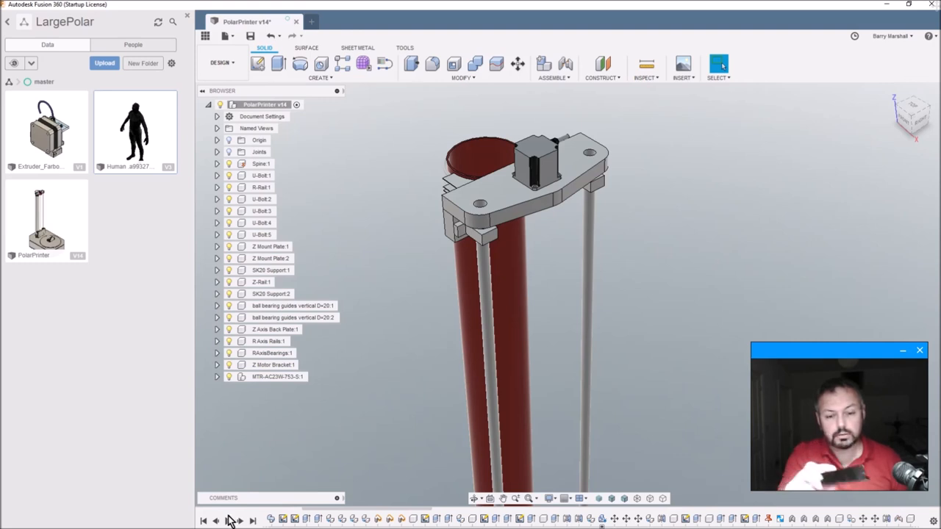
mouse_move(239, 521)
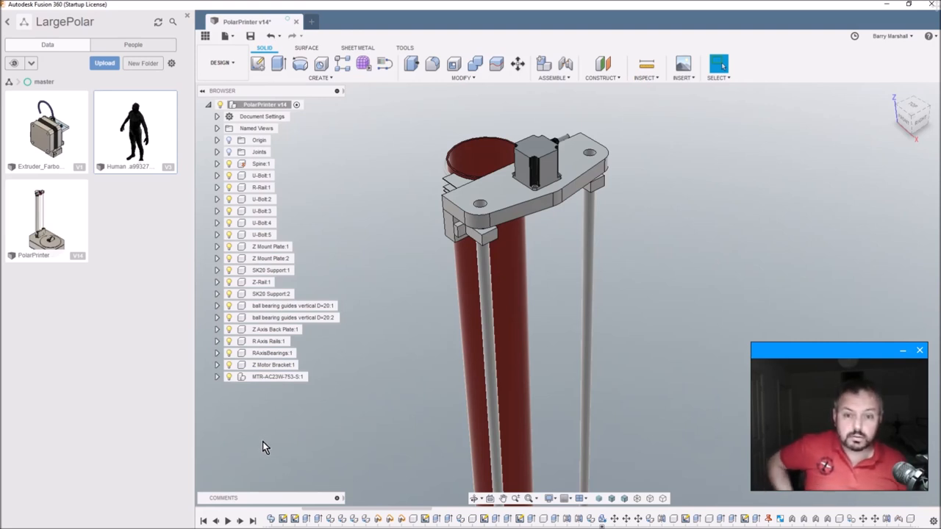
mouse_move(266, 427)
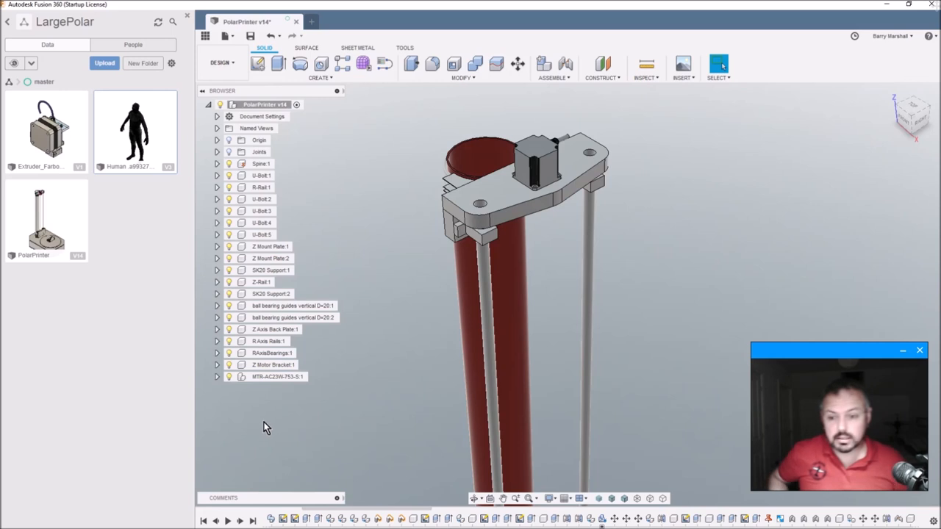
mouse_move(334, 411)
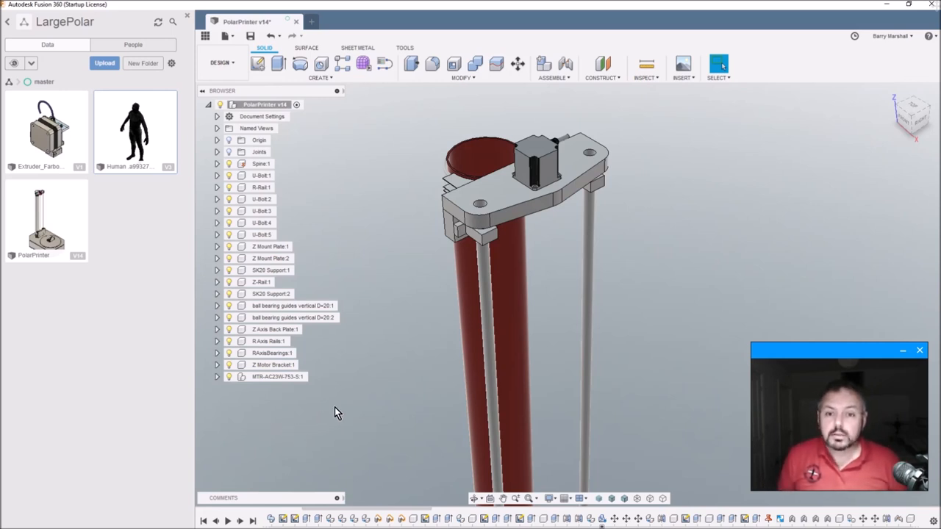
mouse_move(373, 351)
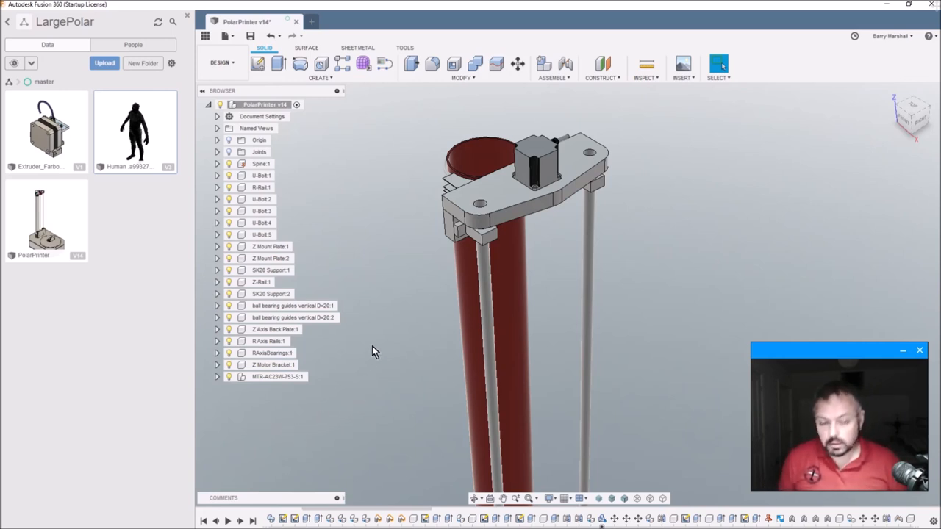
mouse_move(381, 364)
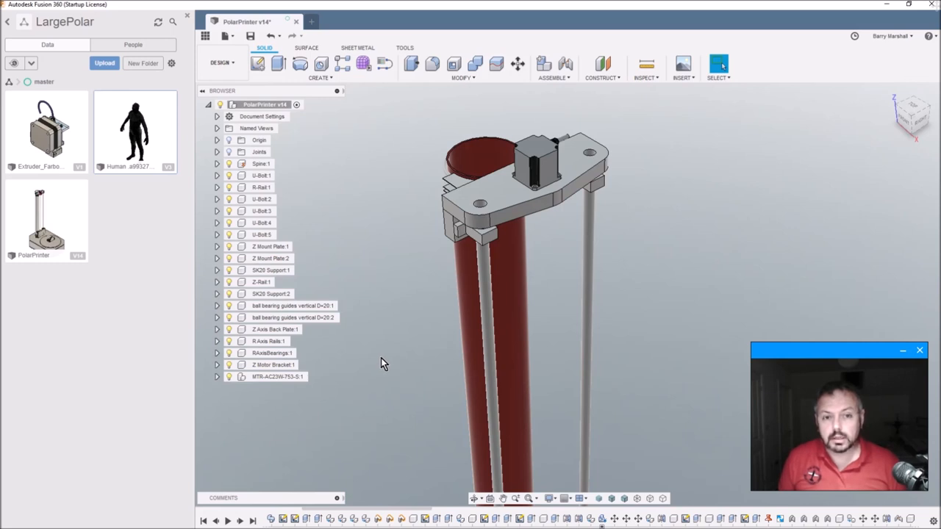
mouse_move(378, 360)
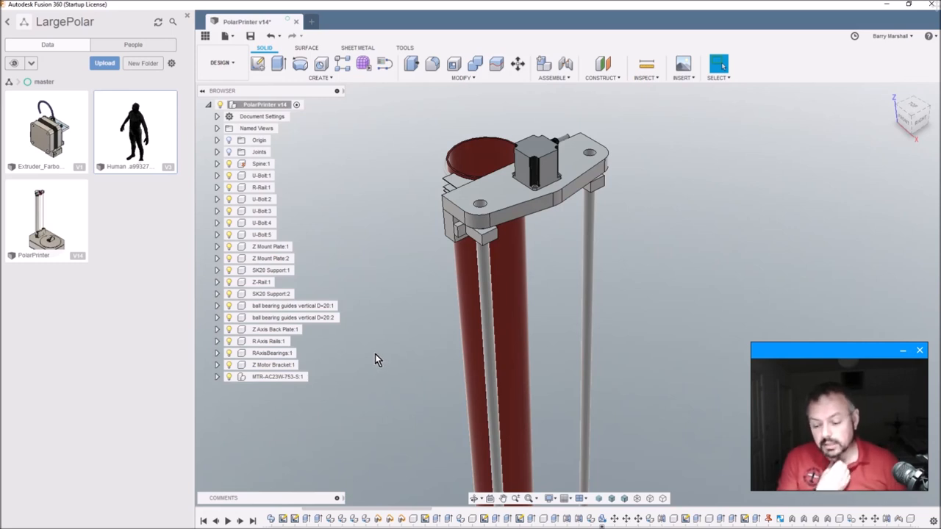
mouse_move(388, 370)
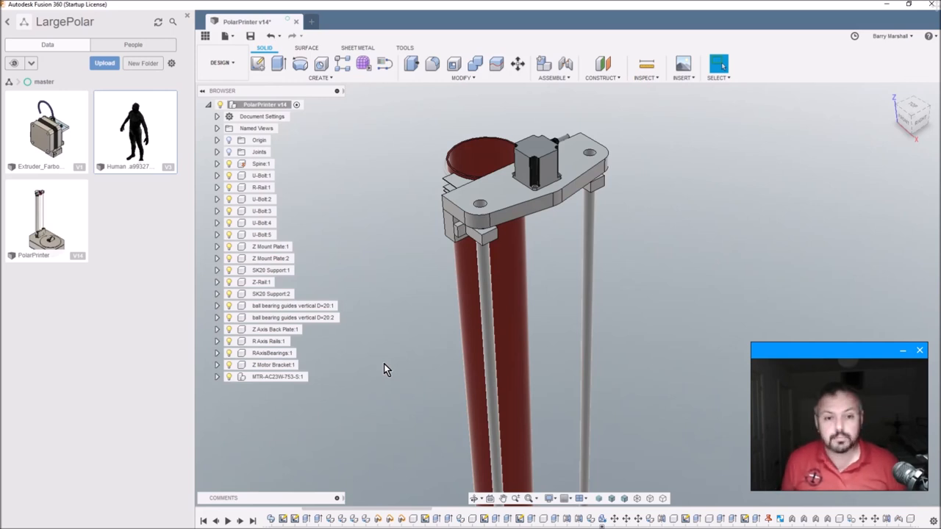
drag(388, 369, 471, 307)
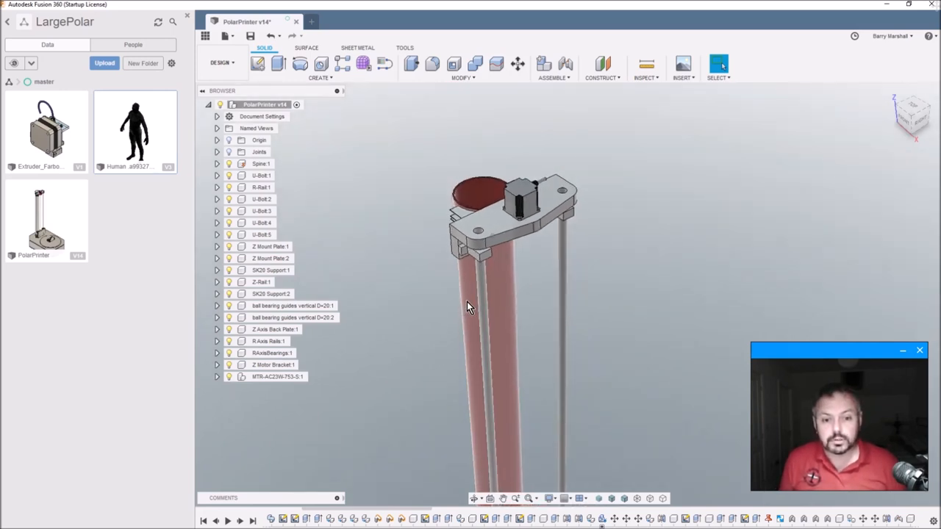
drag(471, 309, 474, 316)
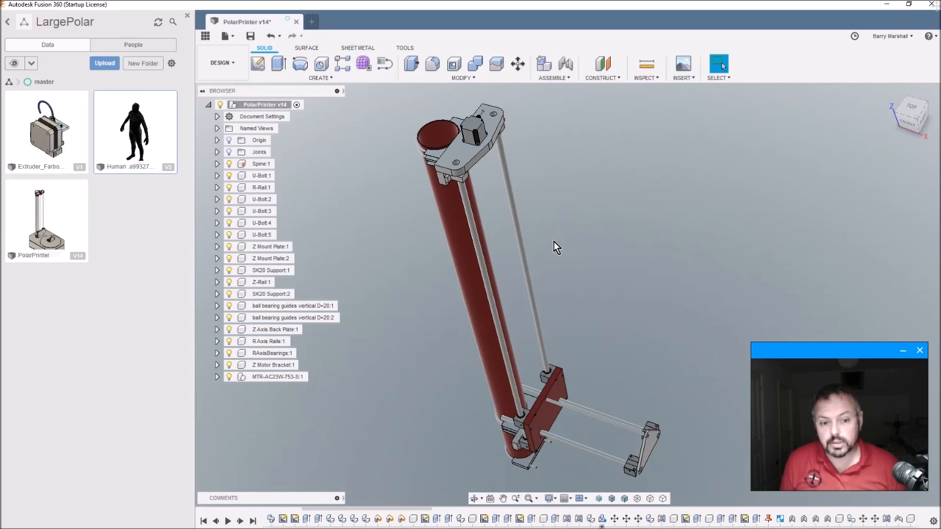
mouse_move(565, 259)
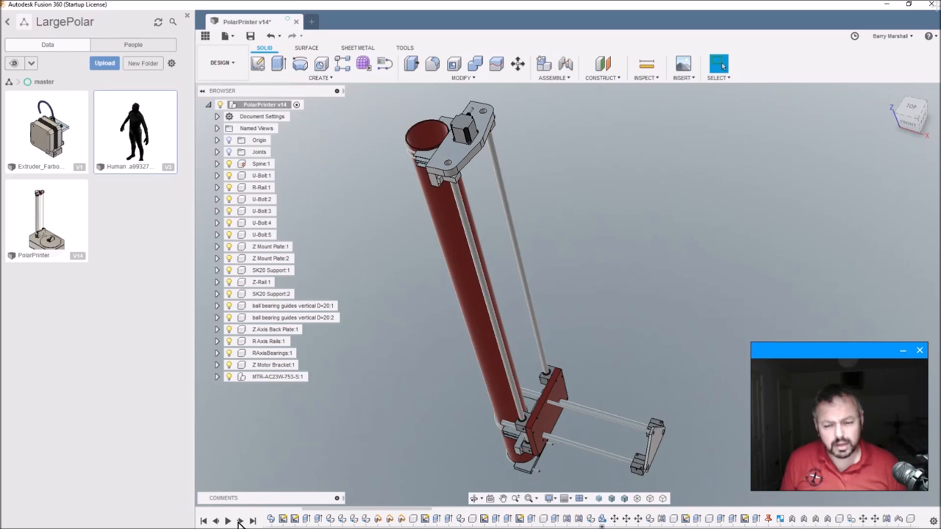
mouse_move(252, 521)
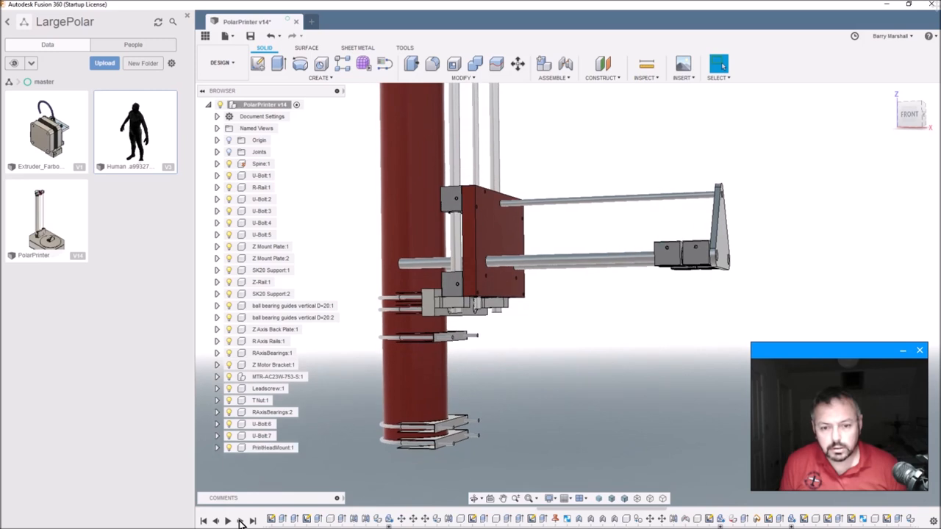
Step the history forward twice to add Base:1 beneath the spine
click(239, 521)
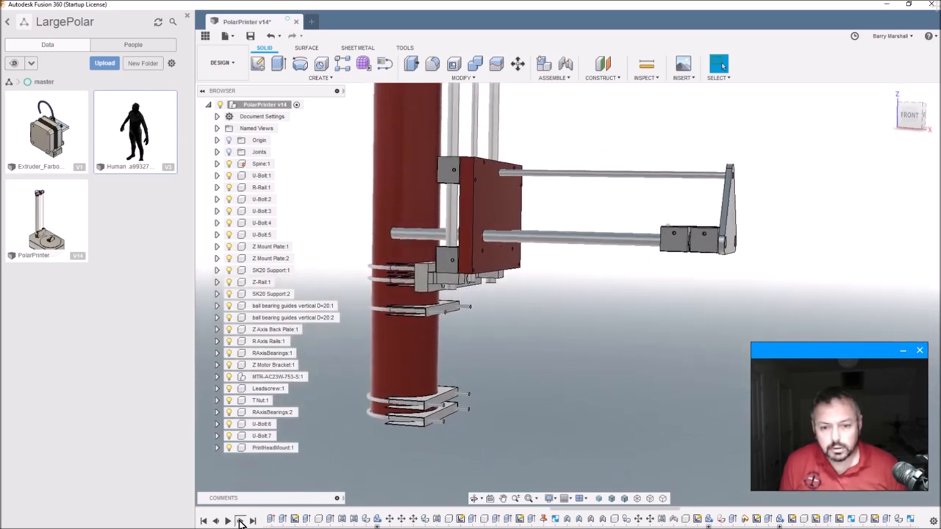
click(239, 520)
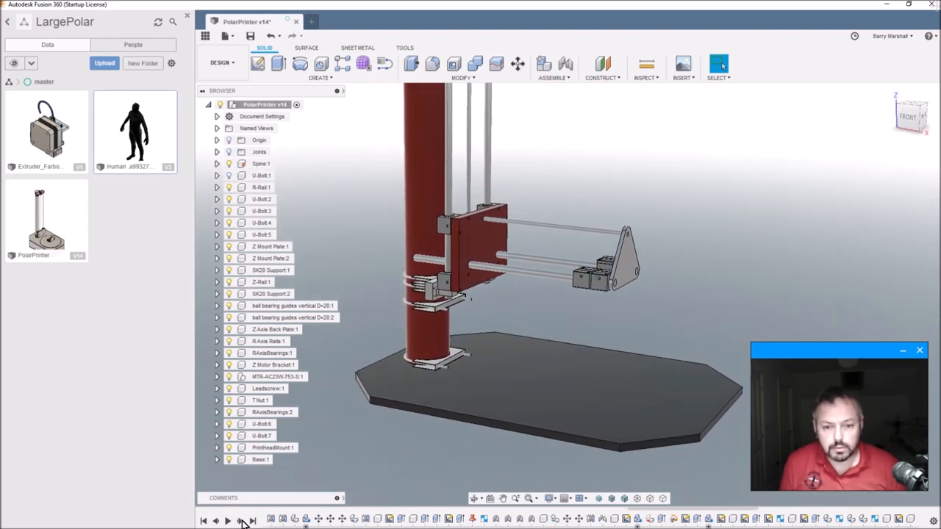
Orbit around the red-walled octagonal base to inspect its dark floor, spine and carriage
drag(514, 294, 529, 352)
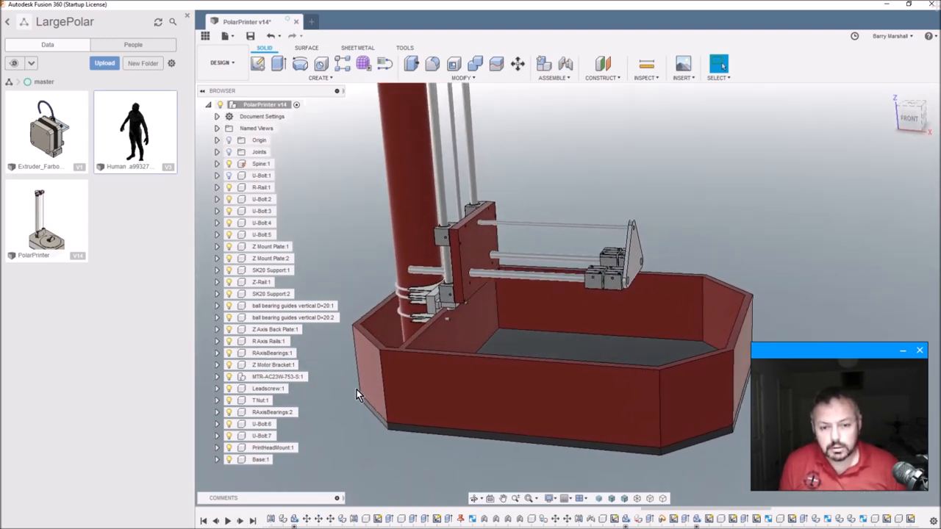
drag(356, 393, 453, 349)
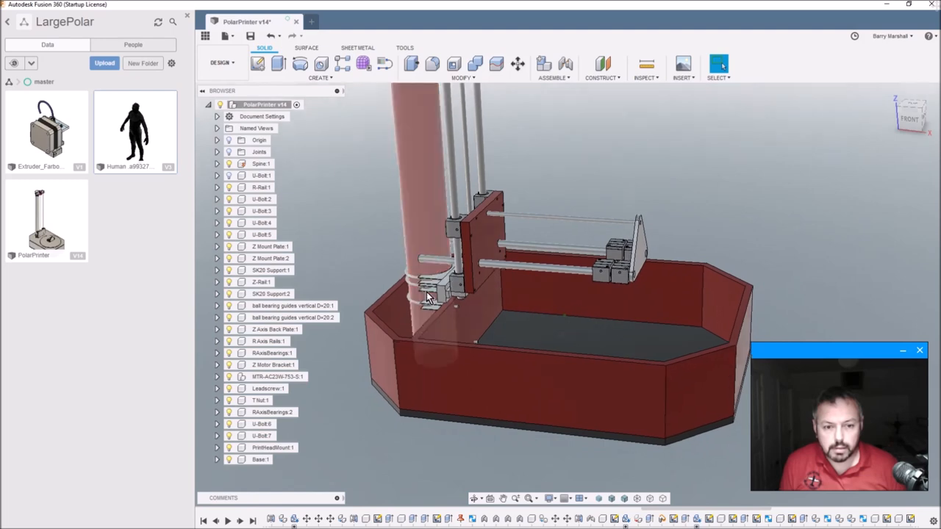
drag(430, 298, 526, 422)
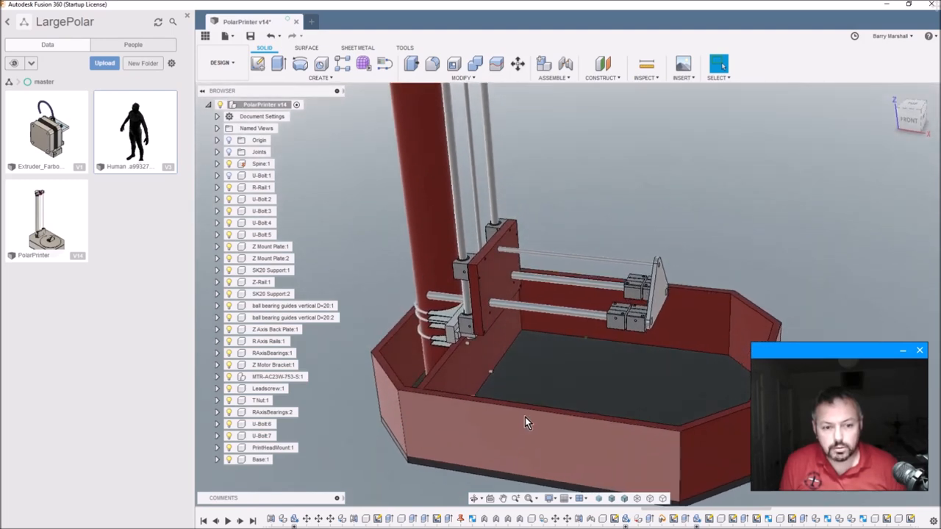
drag(526, 423, 581, 405)
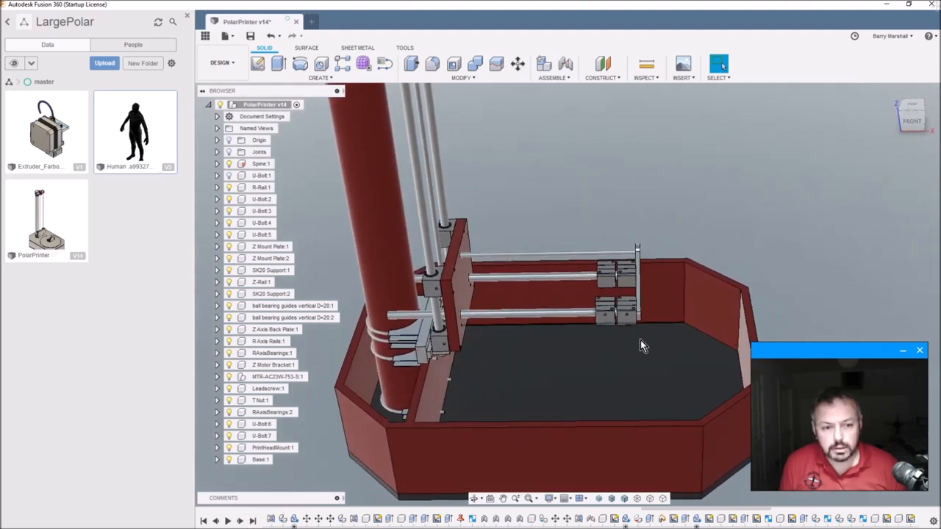
drag(643, 345, 625, 298)
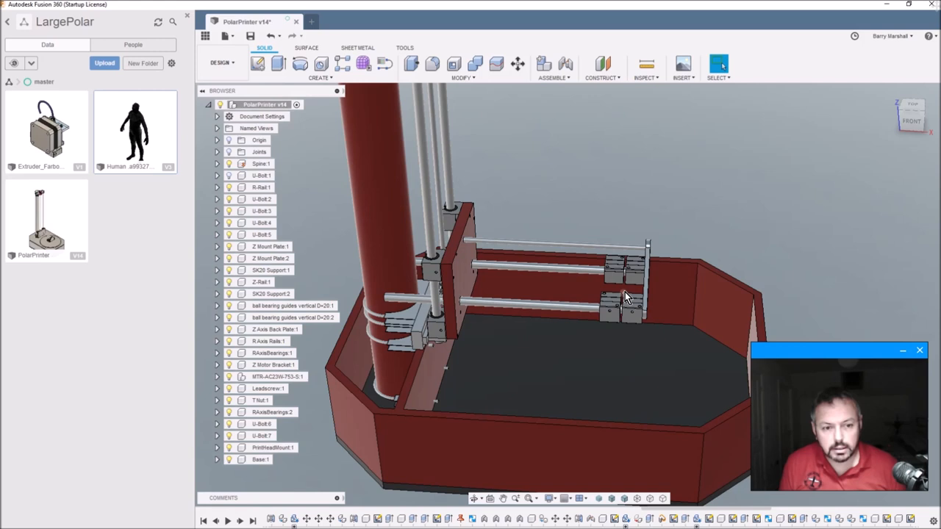
mouse_move(610, 282)
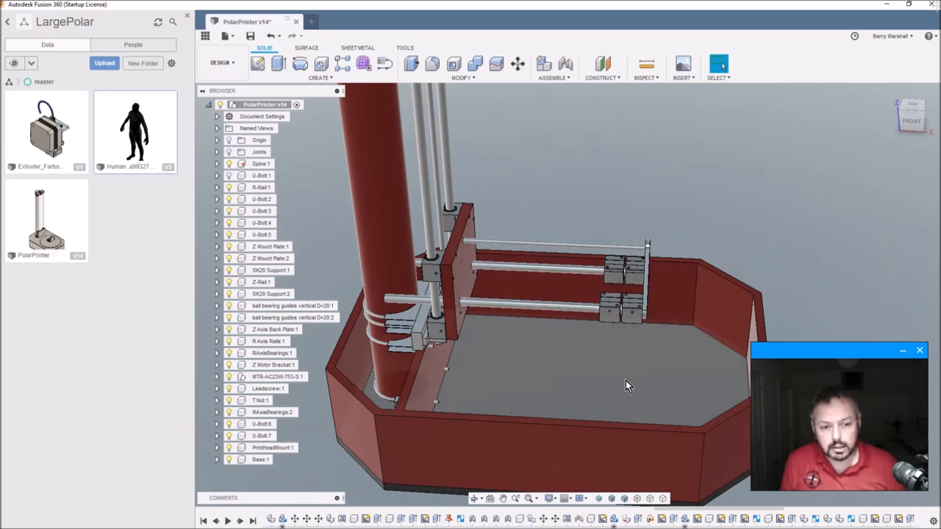
mouse_move(581, 371)
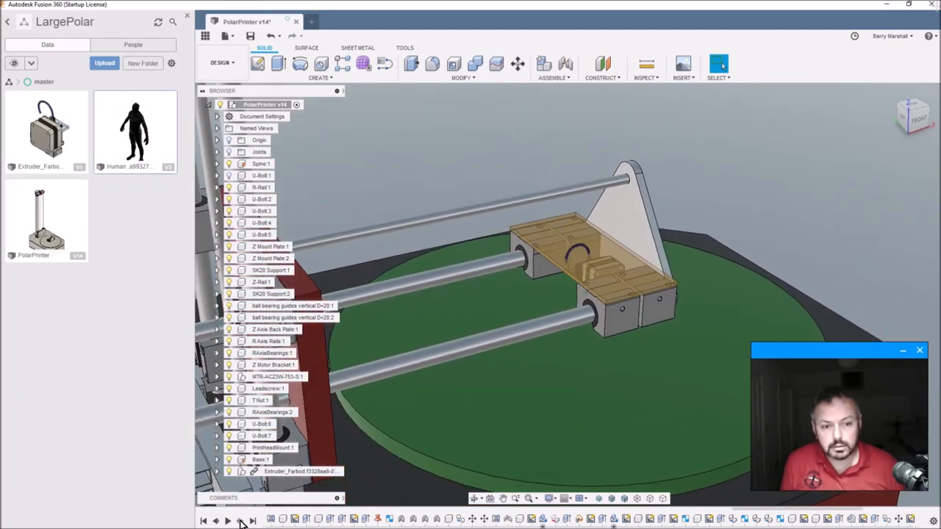
Orbit around the extruder on the green platter, then zoom out to view the whole printer
drag(514, 294, 441, 257)
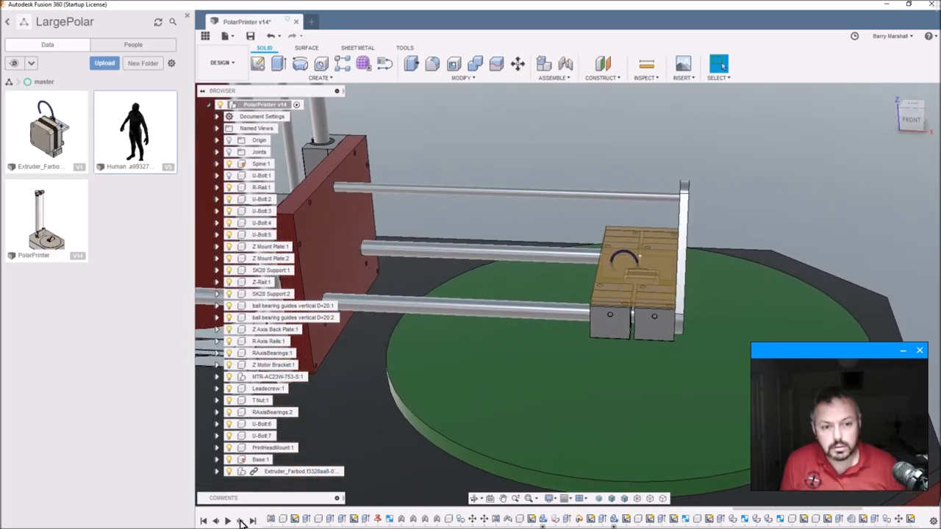
drag(515, 294, 441, 257)
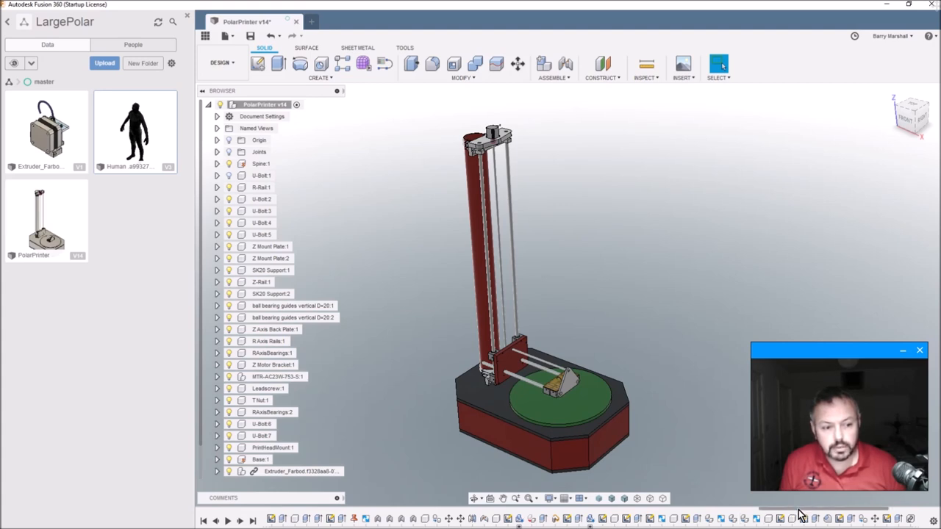
mouse_move(622, 260)
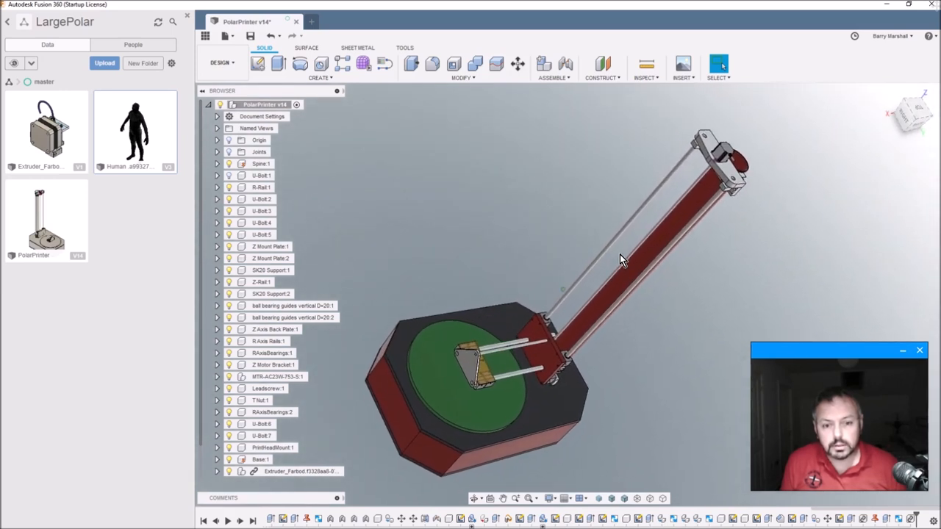
drag(621, 261, 624, 265)
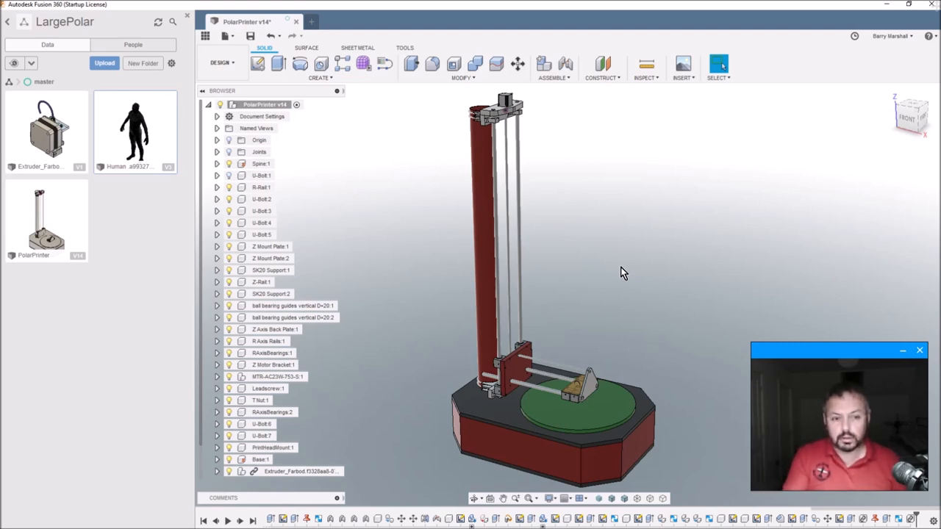
mouse_move(621, 267)
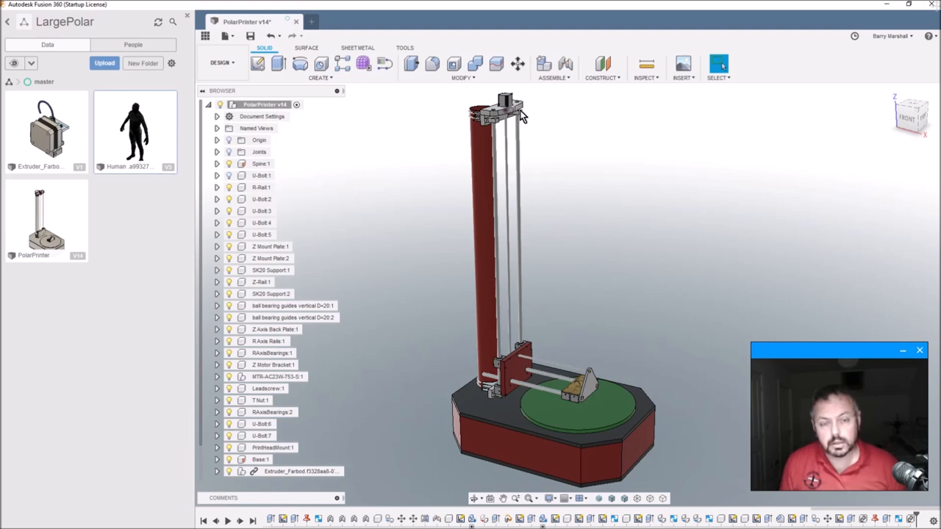
mouse_move(602, 233)
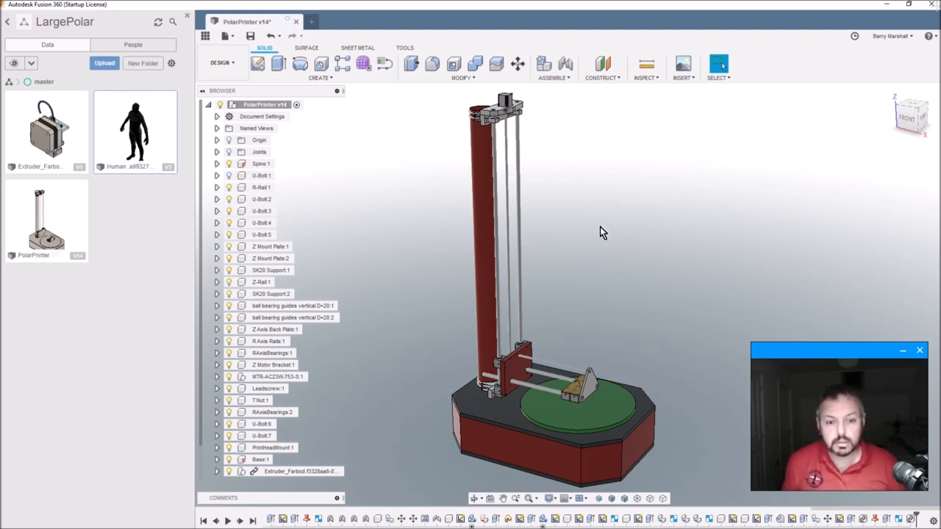
mouse_move(607, 473)
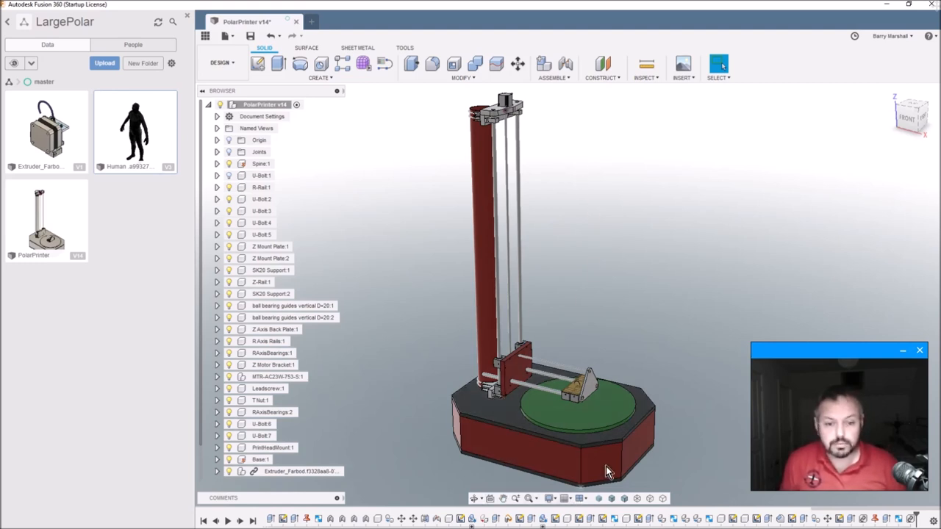
mouse_move(623, 303)
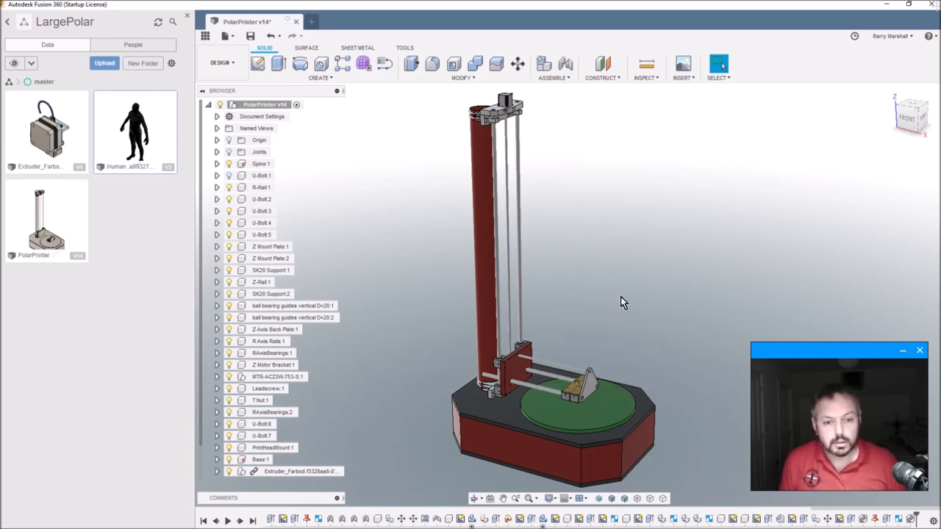
mouse_move(511, 117)
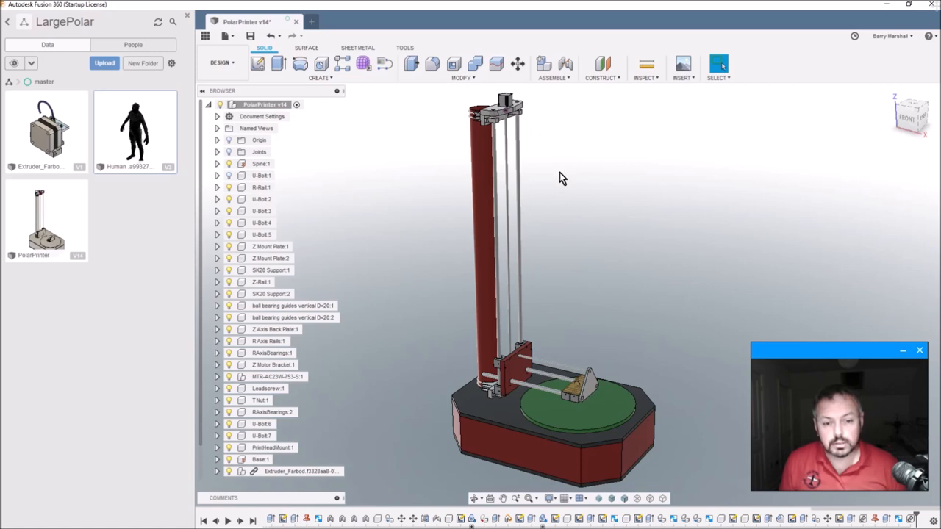
mouse_move(575, 246)
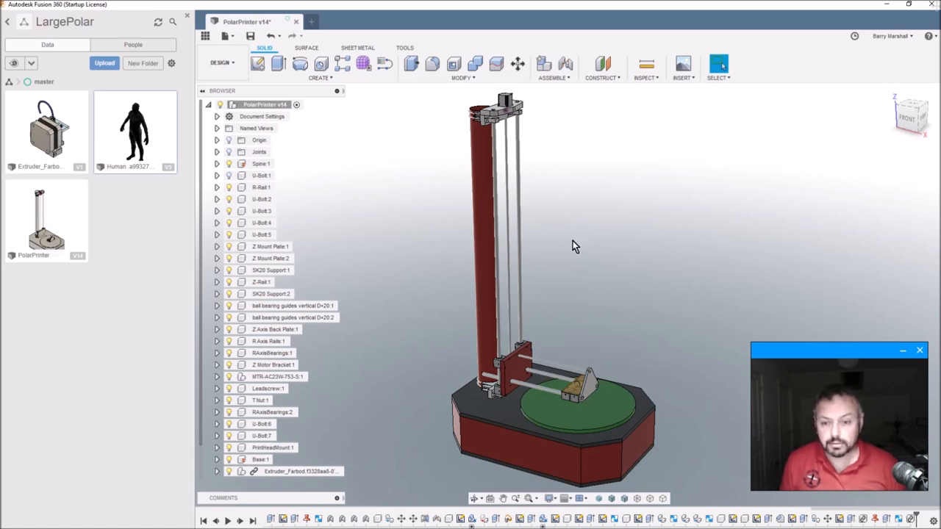
mouse_move(580, 255)
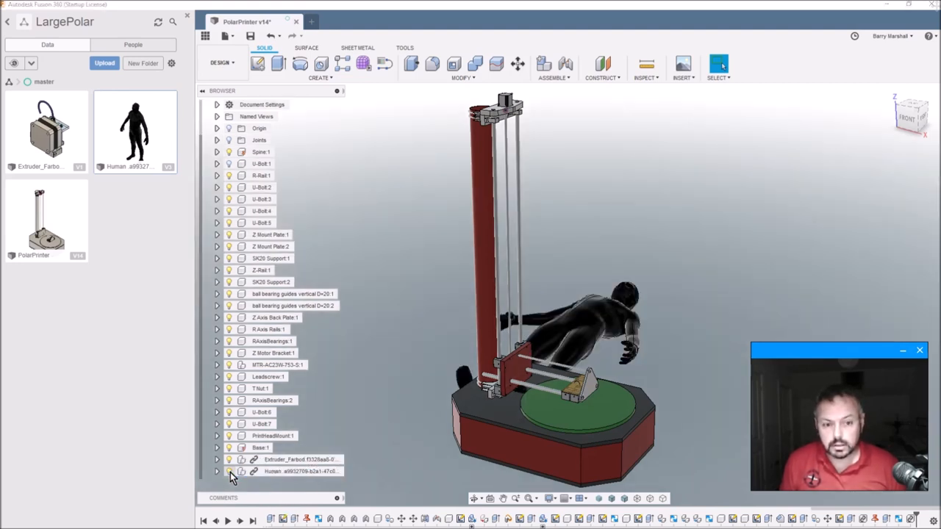
Select the Human component in the Browser and hide it with its lightbulb
click(294, 471)
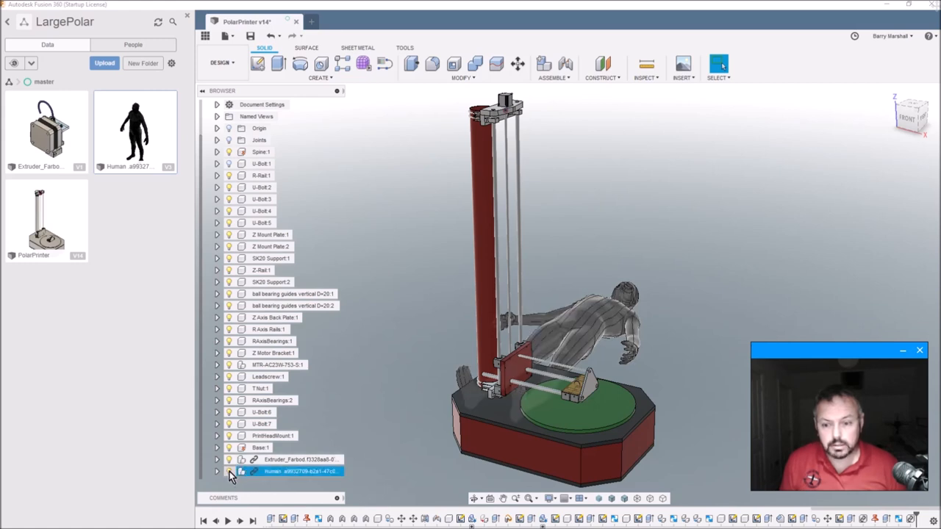
click(230, 471)
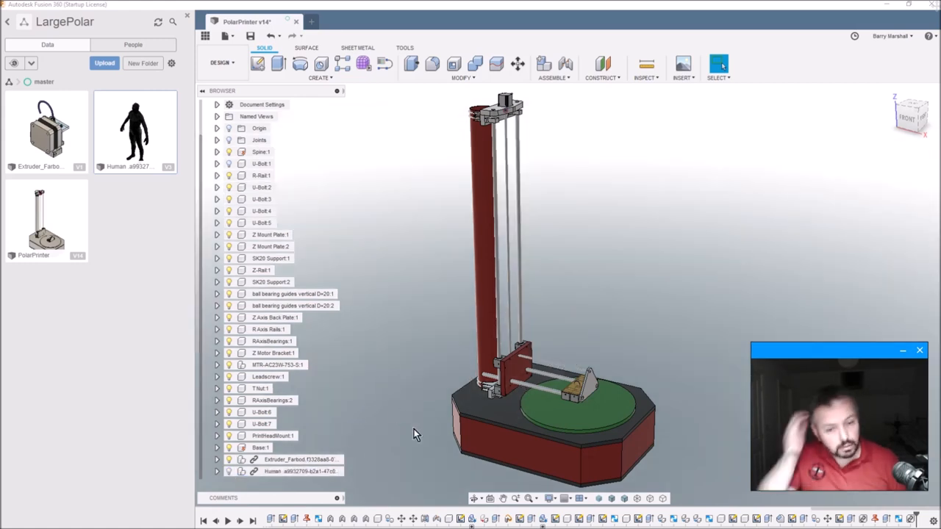